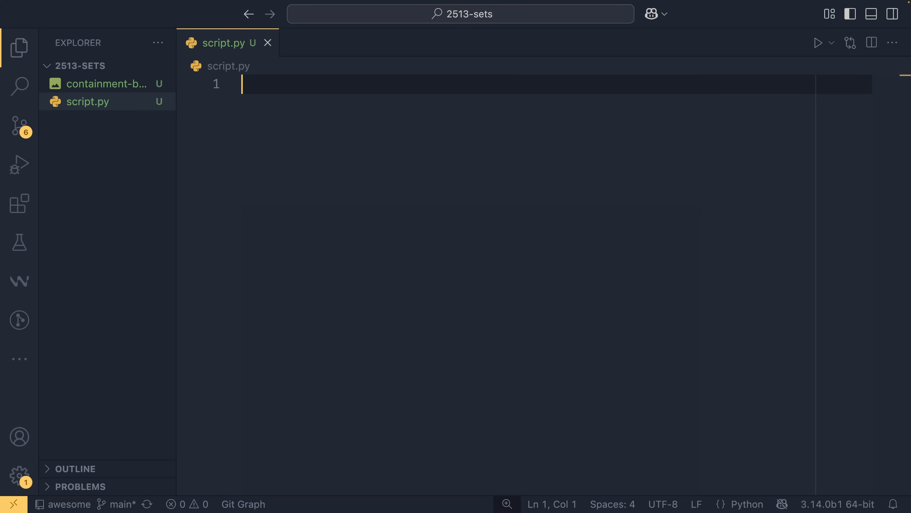
Define s1 = {1, 2, 3, 4, 5}, removing a briefly typed dictionary-style value.
text(s1)
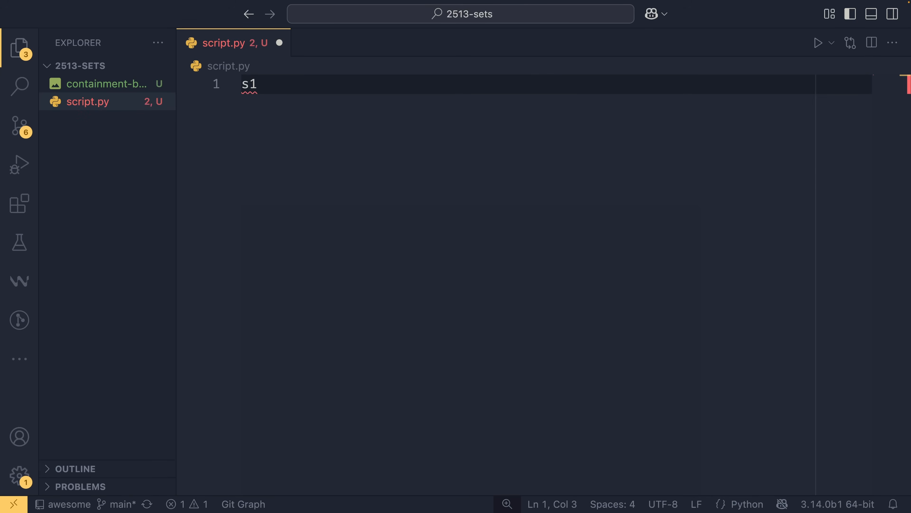
text(= {})
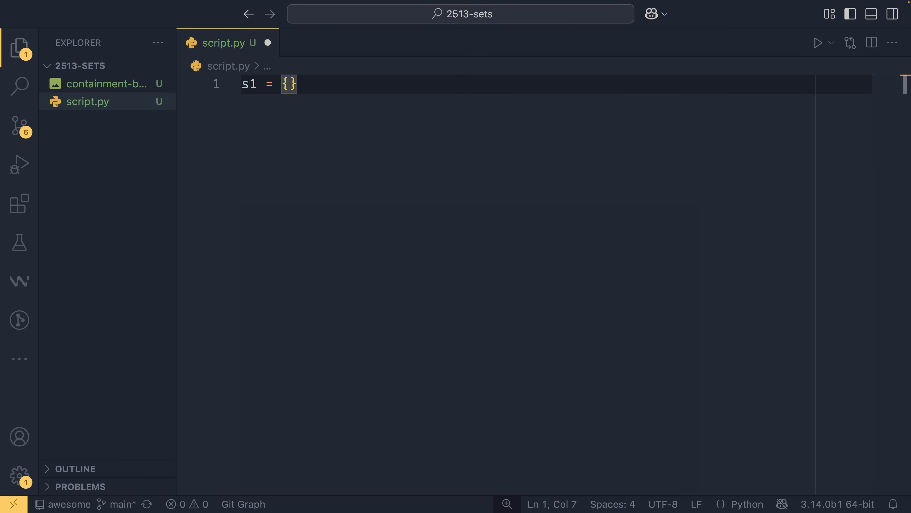
text(1, 2, 3, 4)
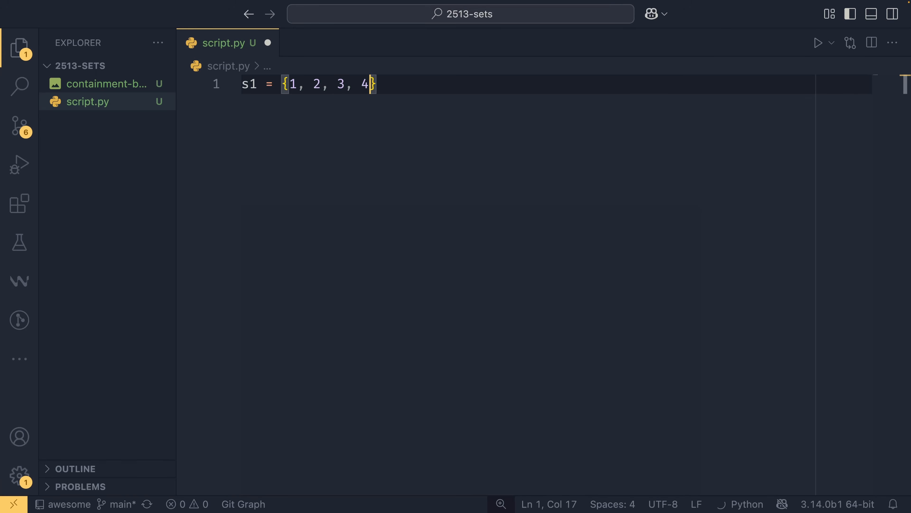
text(, 5)
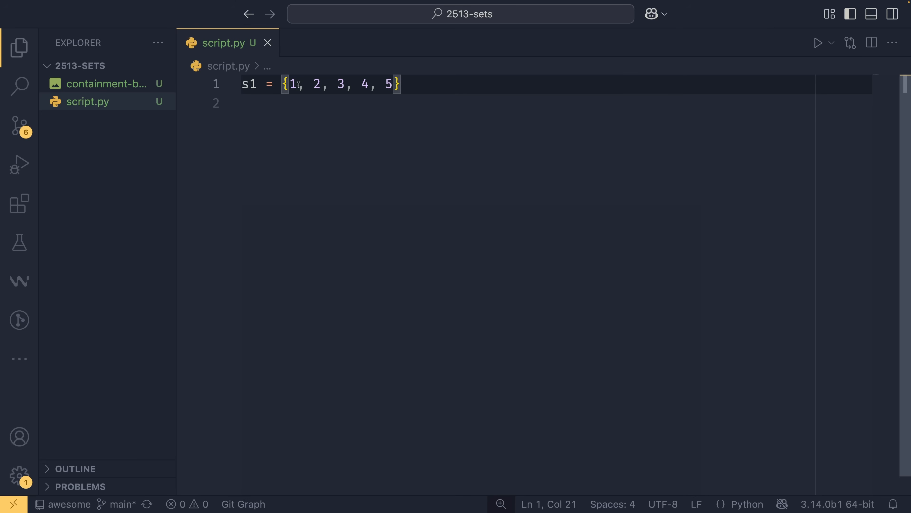
text(: "value")
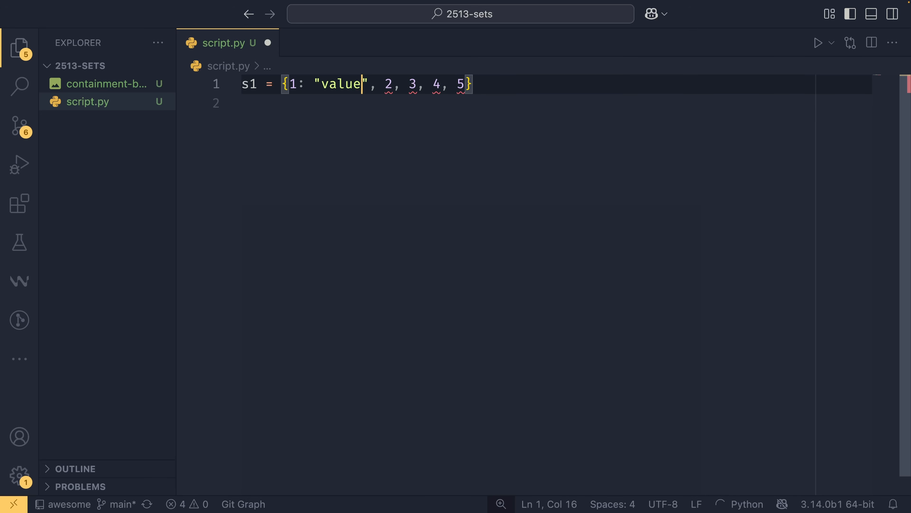
drag(362, 83, 297, 84)
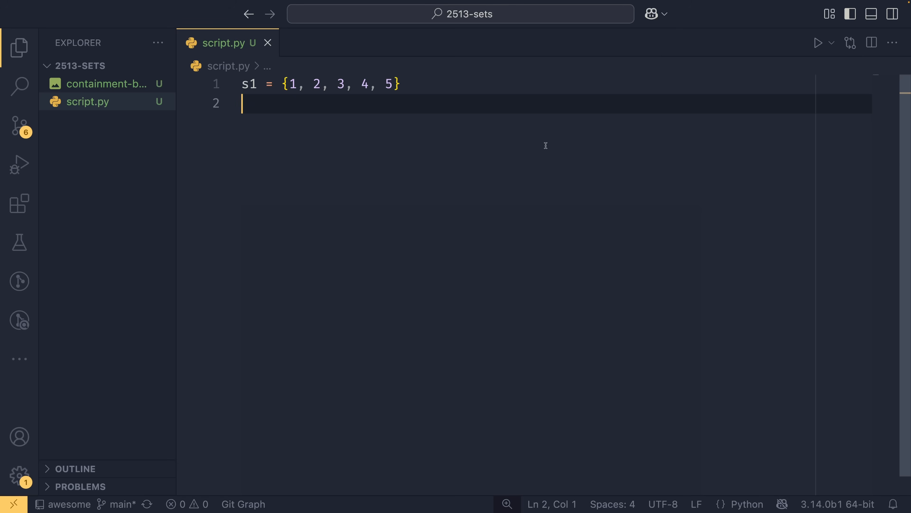
Define s2 = set([3, 4, 5, 6, 7]) on the next line.
text(s2 = set([)
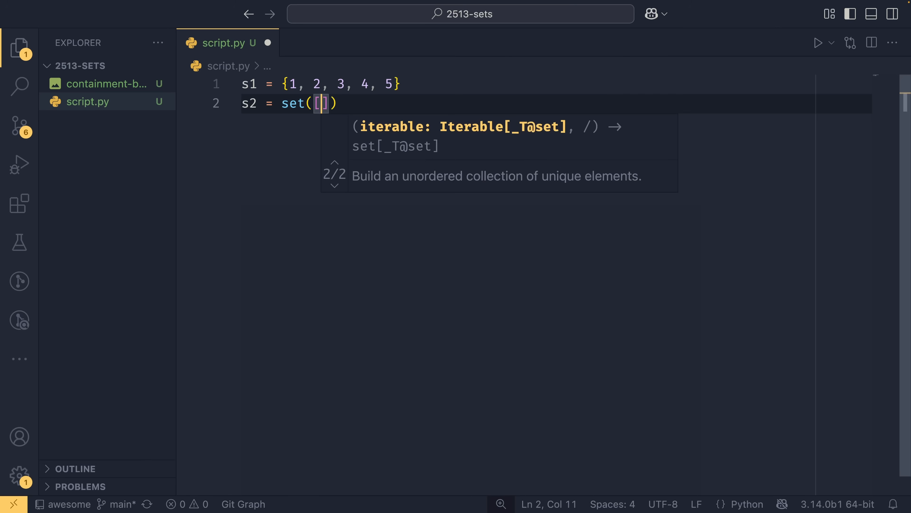
text(3, 4, 5, 6)
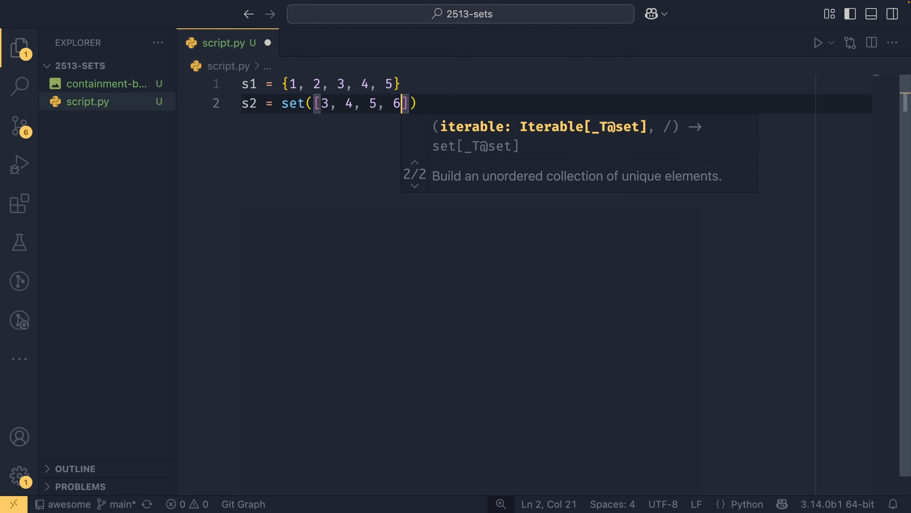
text(, 7)
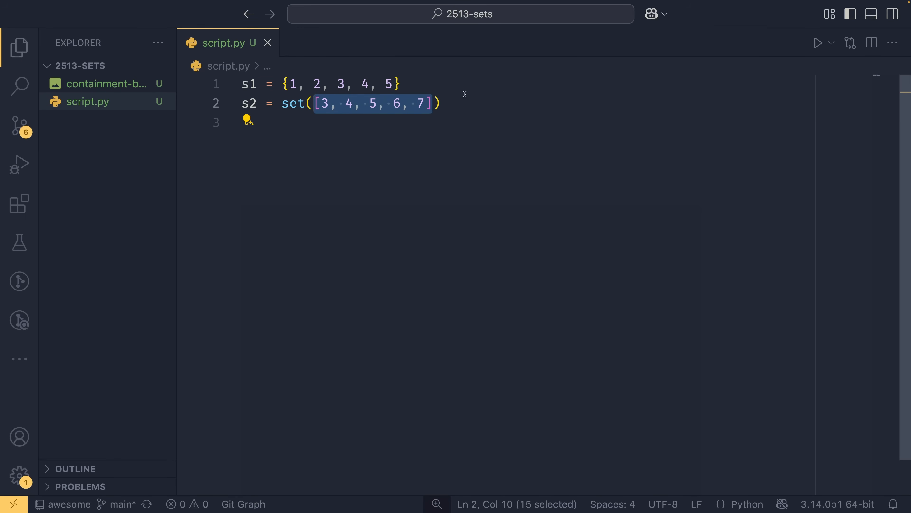
Add empty = set() below s2, with 'Creating sets.' and 'Operating on sets.' comments.
click(463, 103)
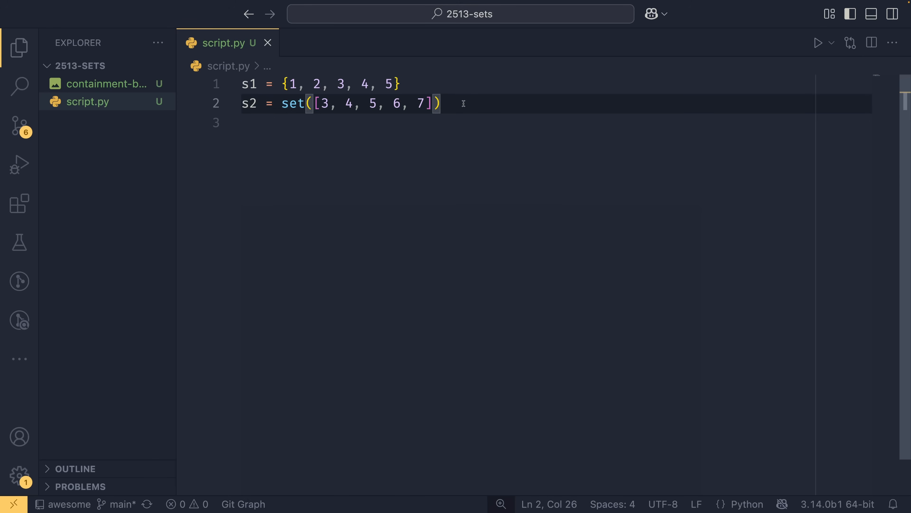
key(Return)
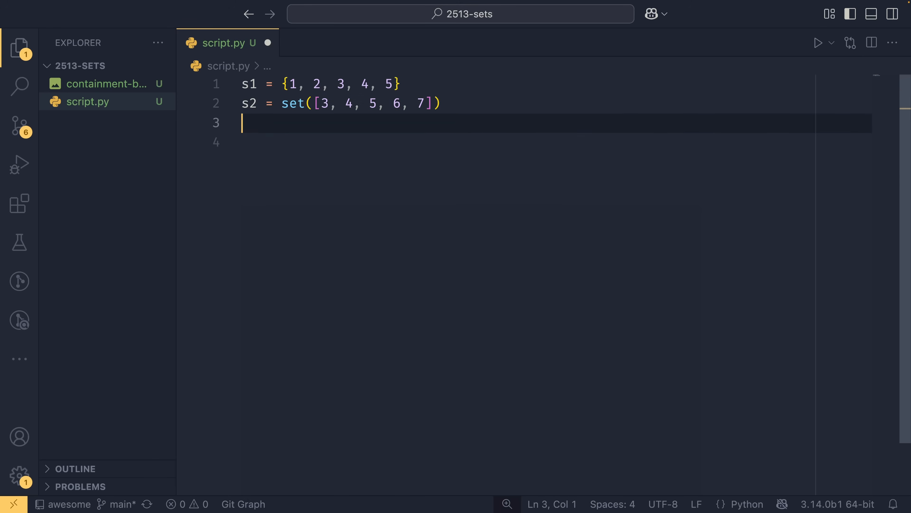
text(empty = set())
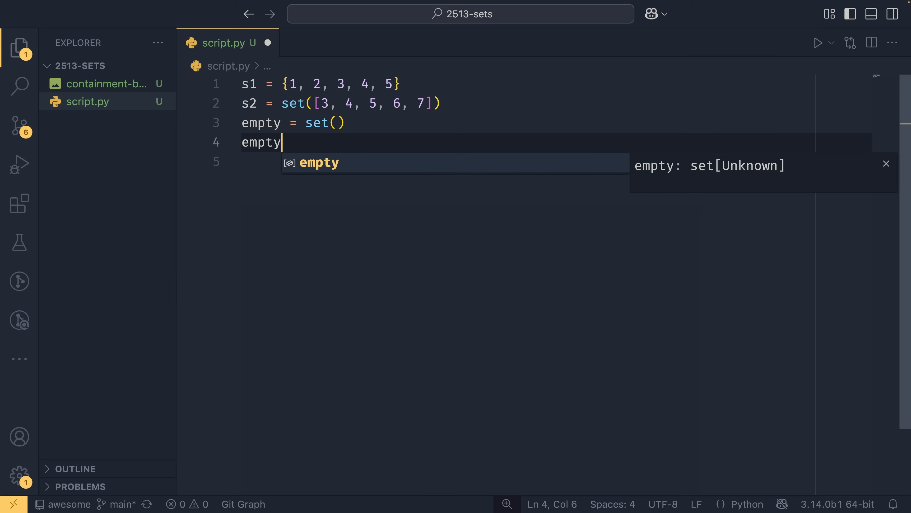
text(= {})
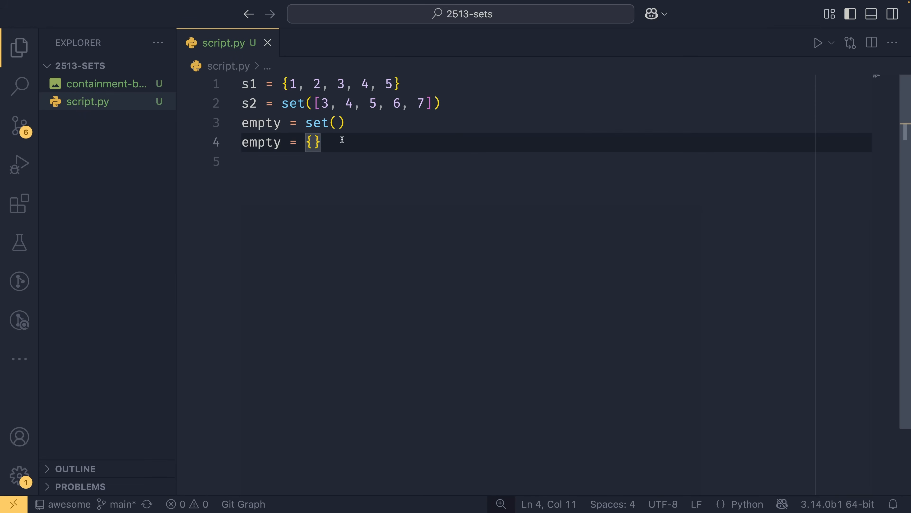
click(365, 122)
text(# Operating on sets.)
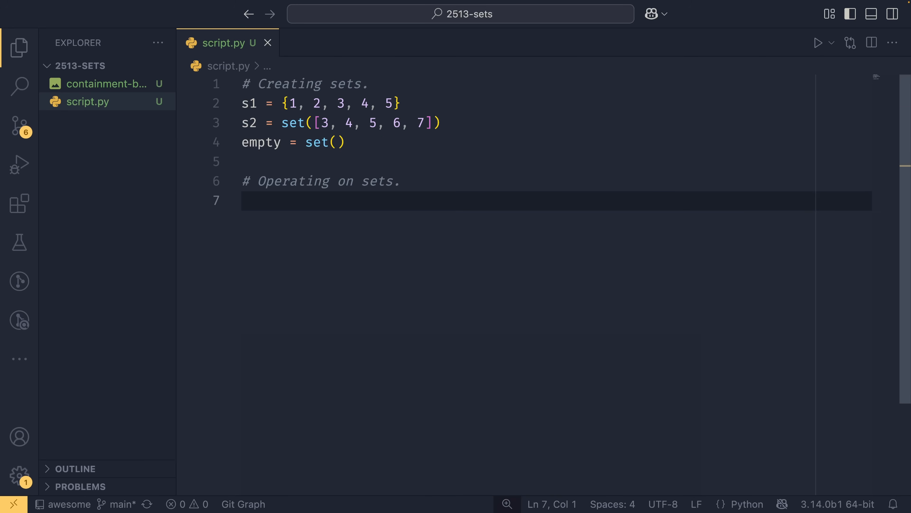
Print "Union:" with s1 | s2 under the Operating on sets comment.
click(242, 200)
text(print(")
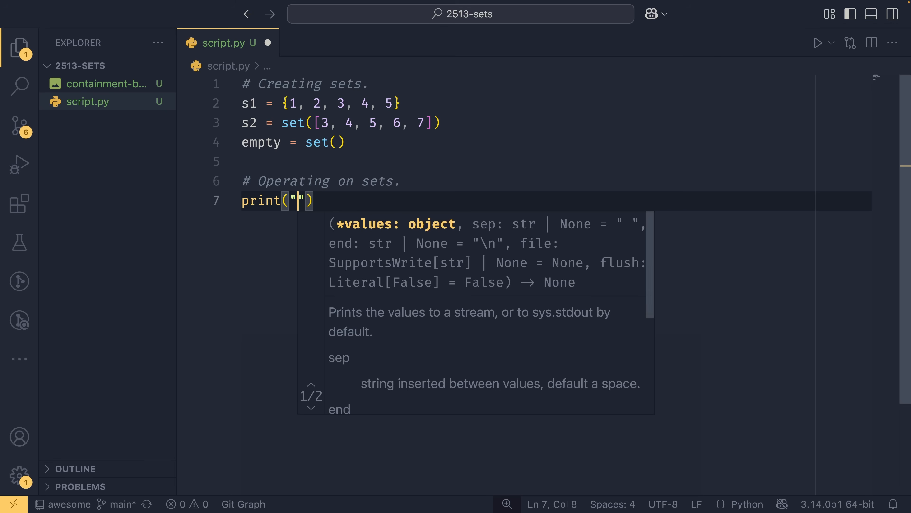
text(Union)
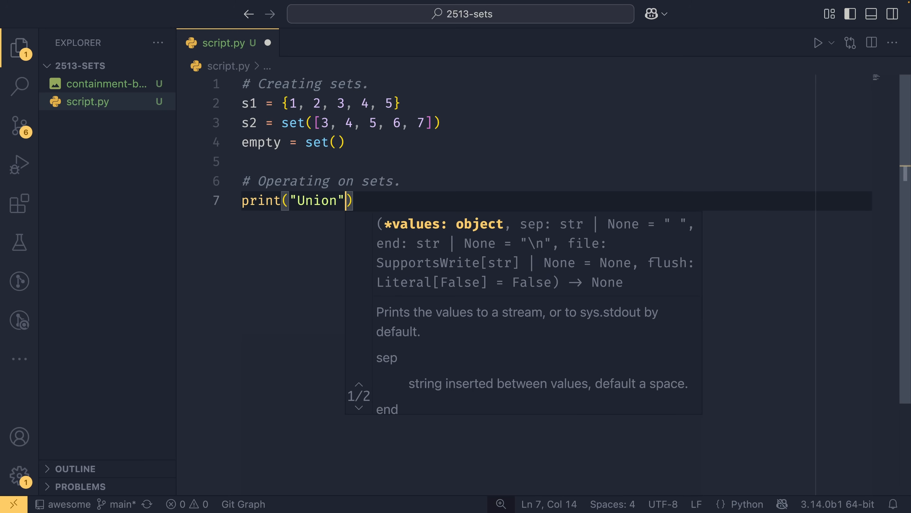
text(, s1 |)
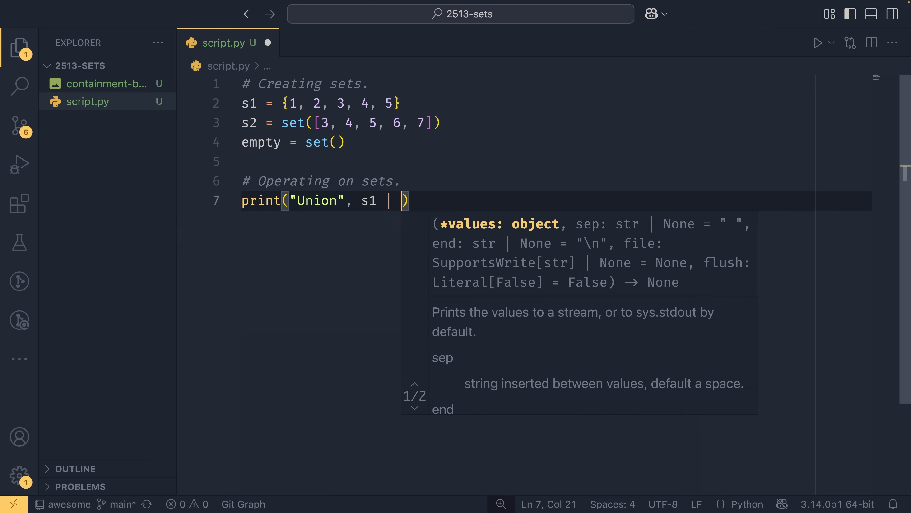
text(s2)
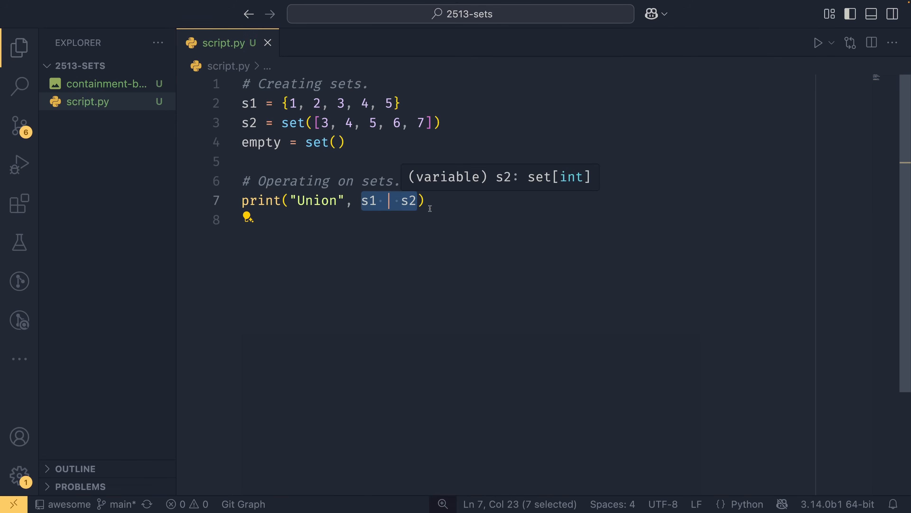
Print "Intersection:" with s1 & s2 and highlight the shared elements 3, 4, 5.
text(print("Inter"))
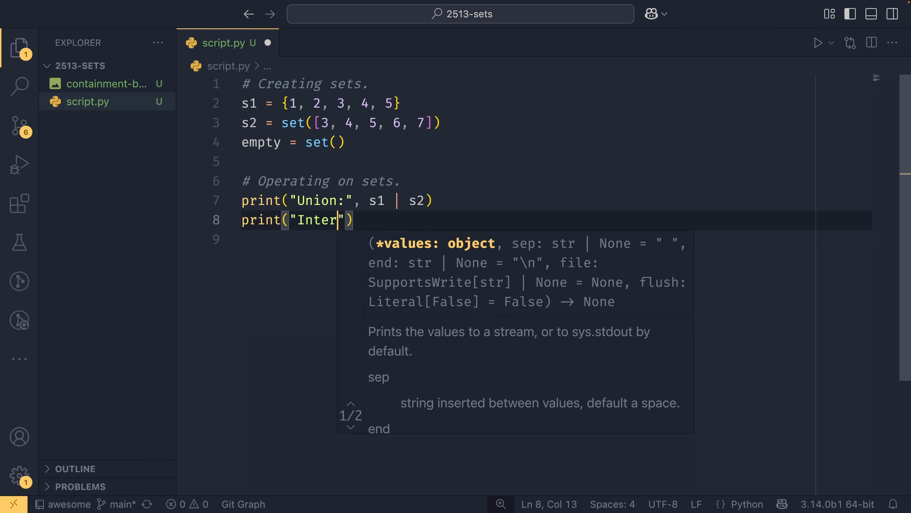
text(section:)
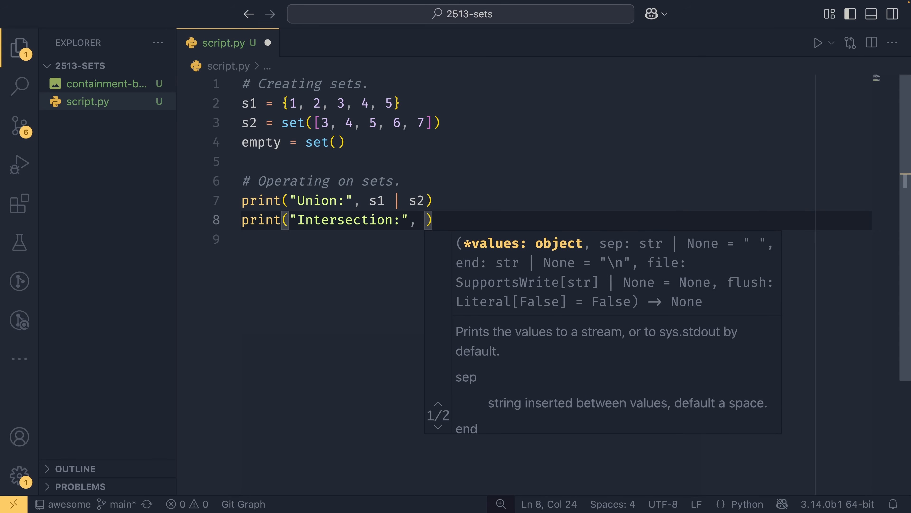
text(s1 & s2)
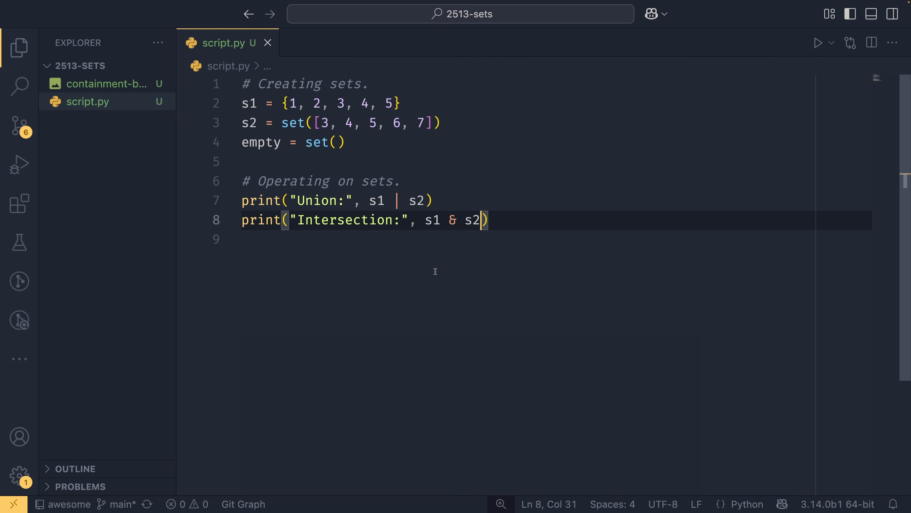
mouse_move(431, 220)
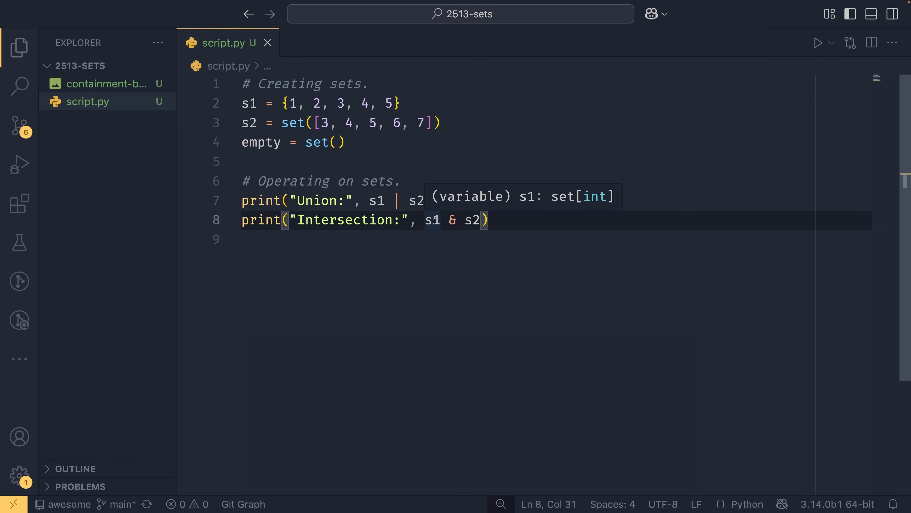
click(296, 104)
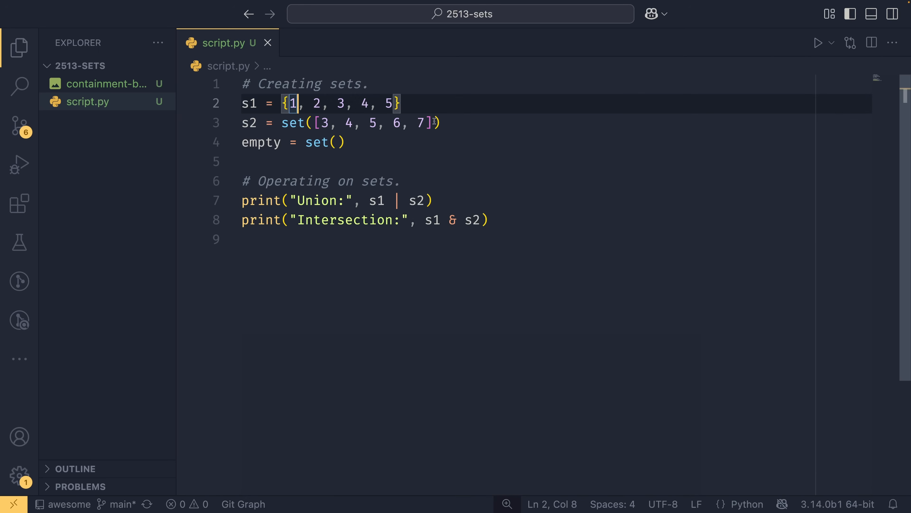
click(439, 123)
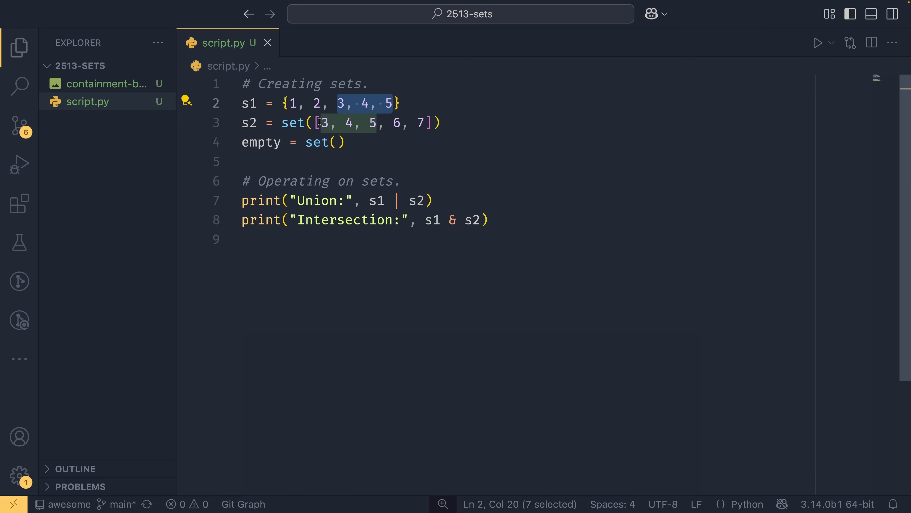
Print the symmetric difference s1 ^ s2 and the difference s1 - s2.
text(print("Sym.)
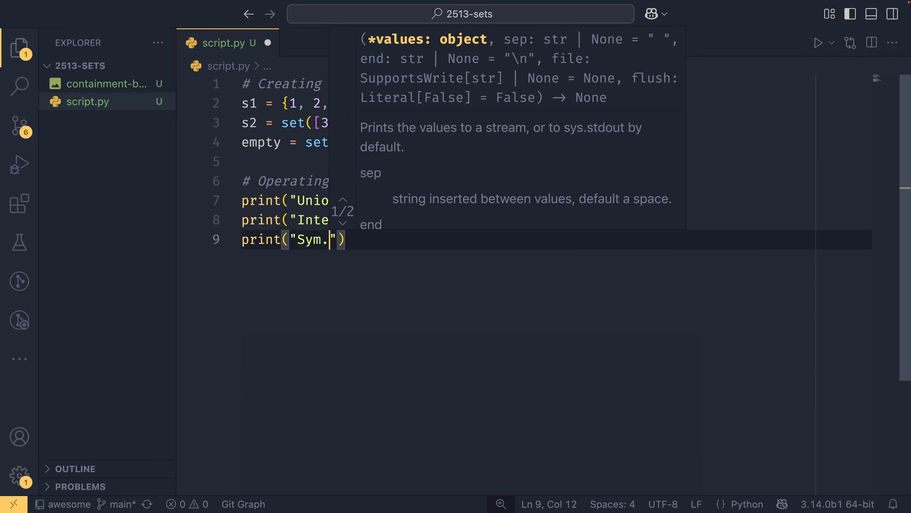
text(difference:)
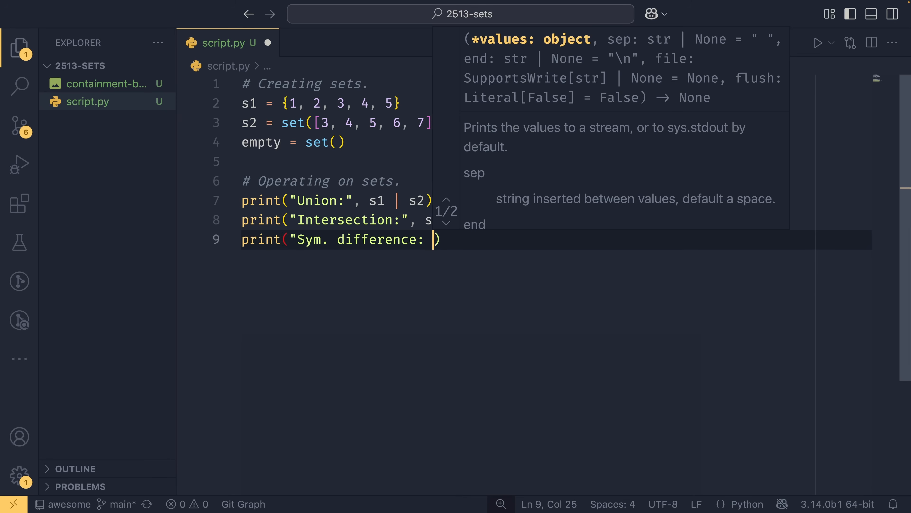
text(s1 ^ s2)
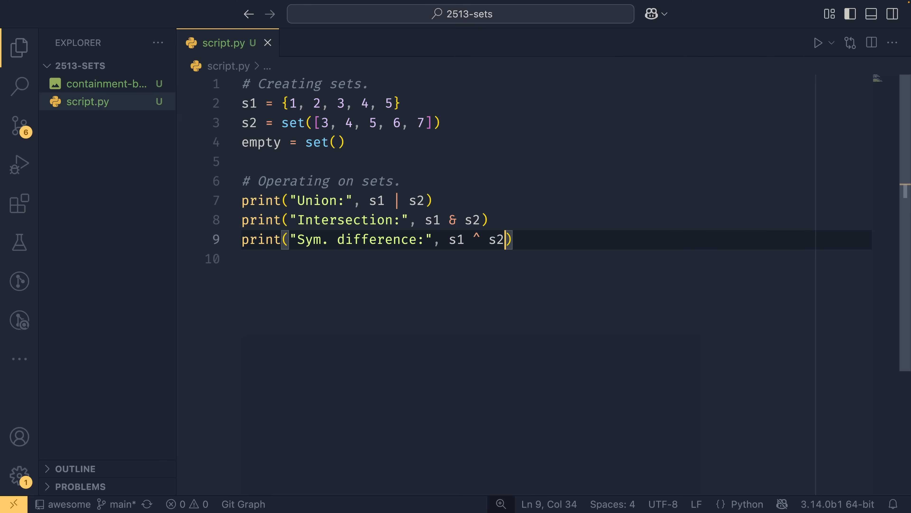
text(print("Diffe)
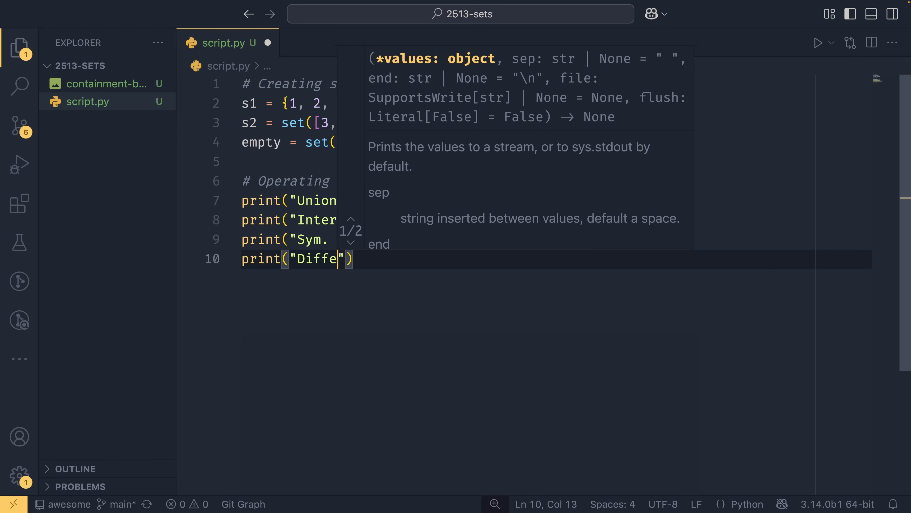
text(rence)
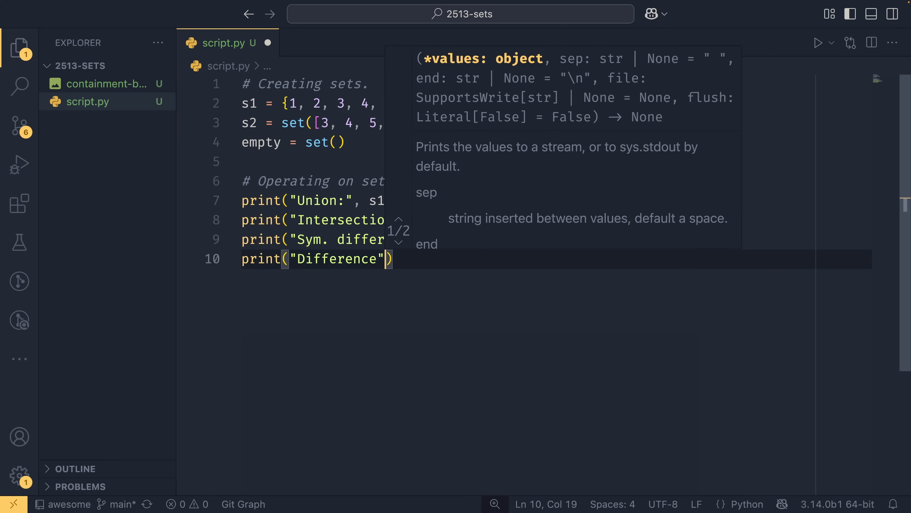
text(:)
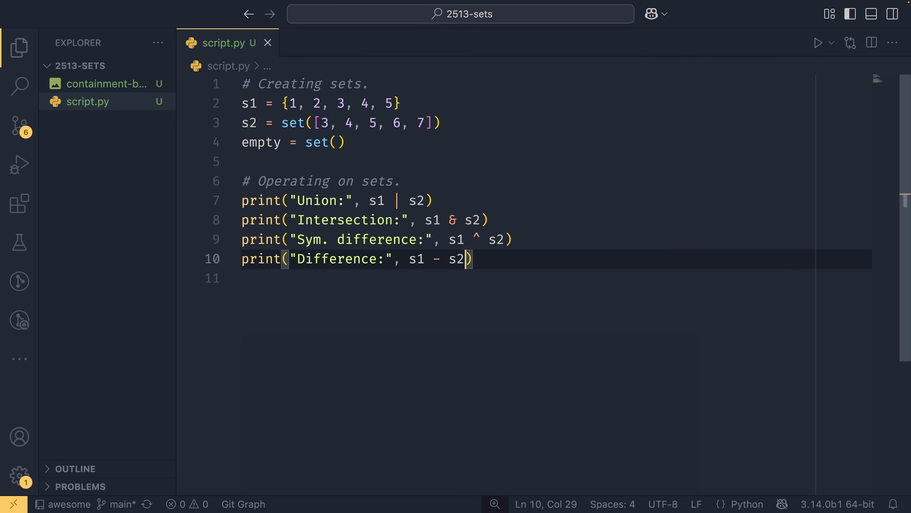
double_click(456, 259)
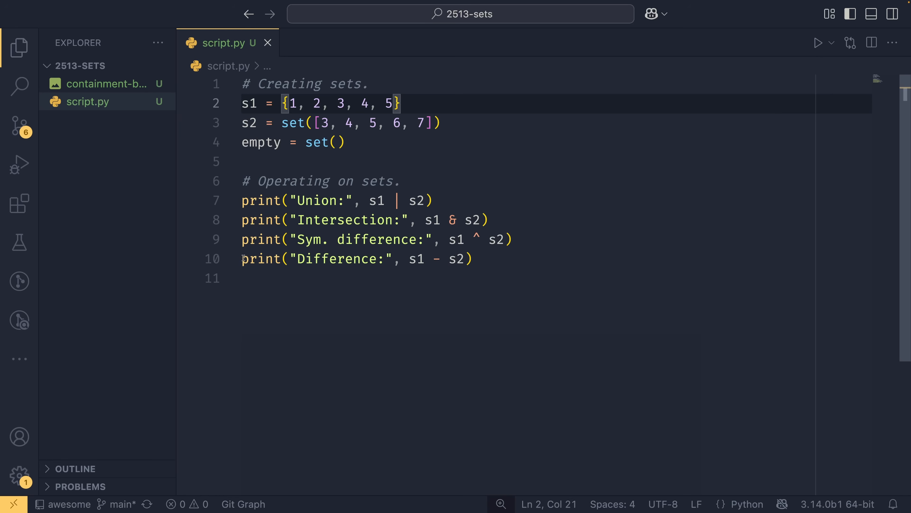
Print s2 - s1, run py script.py and highlight results such as intersection {3, 4, 5}.
click(472, 258)
text(print("Difference:", s2 - s1))
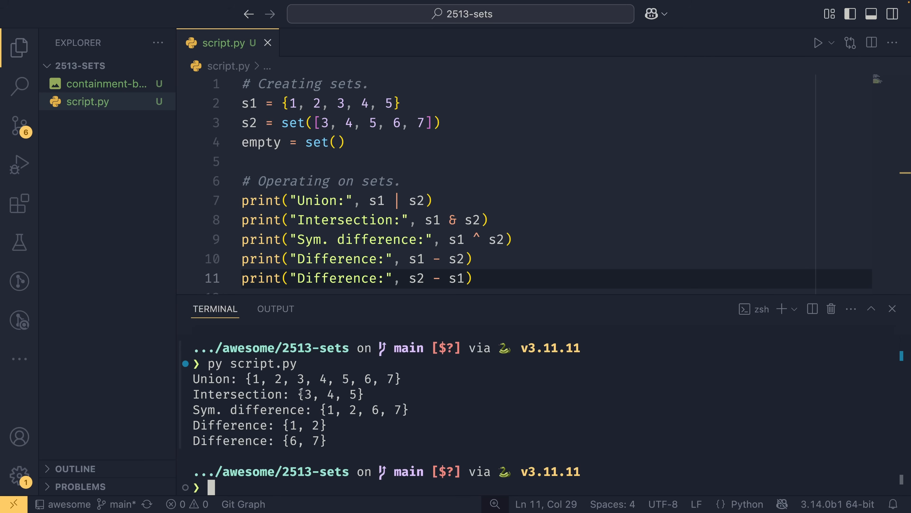
double_click(322, 394)
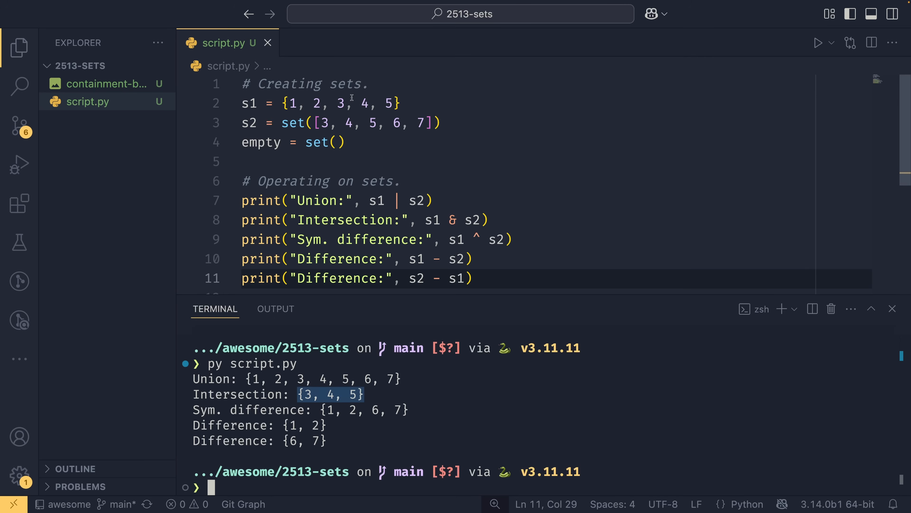
click(321, 408)
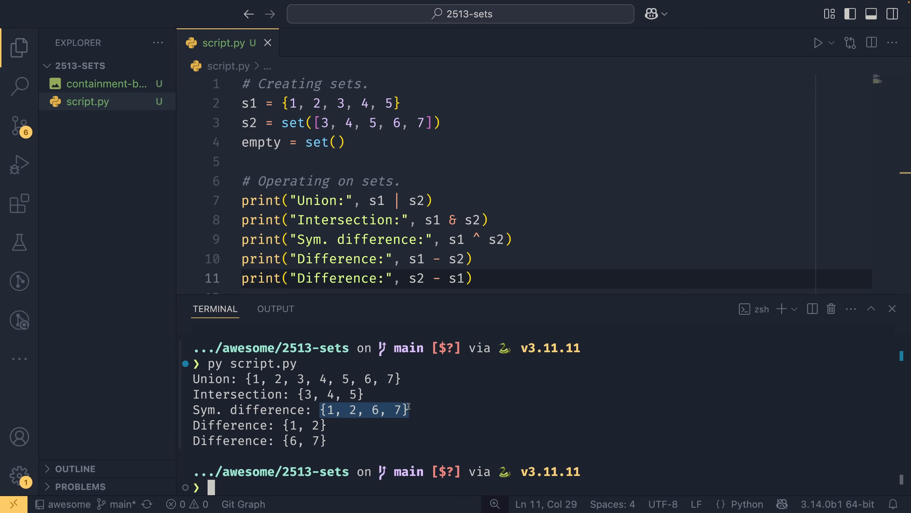
click(303, 424)
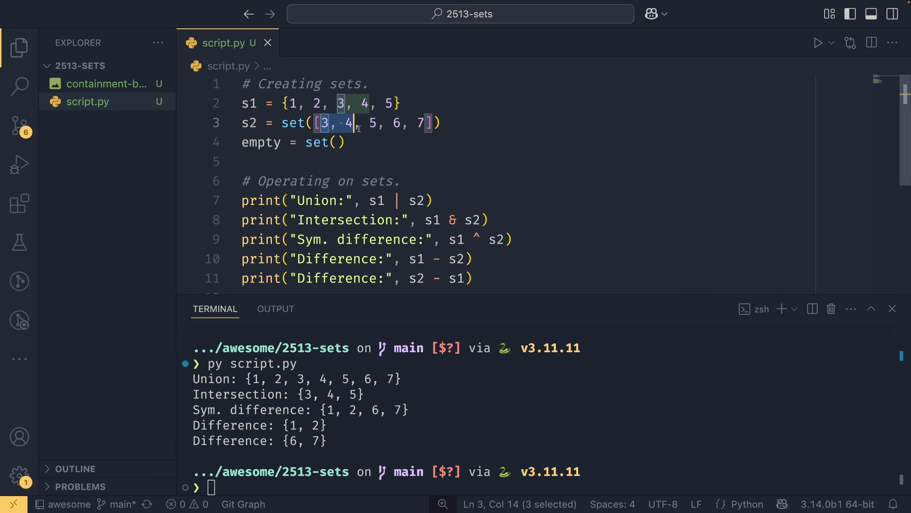
click(316, 104)
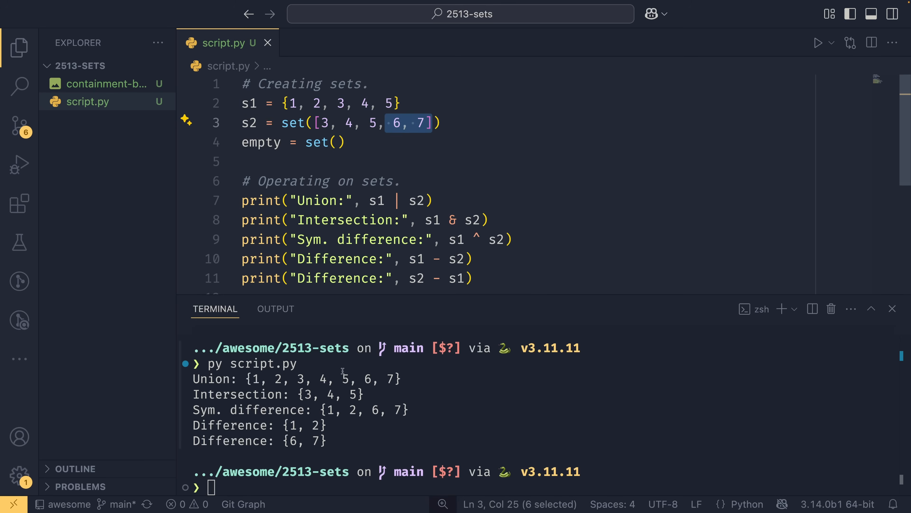
mouse_move(451, 399)
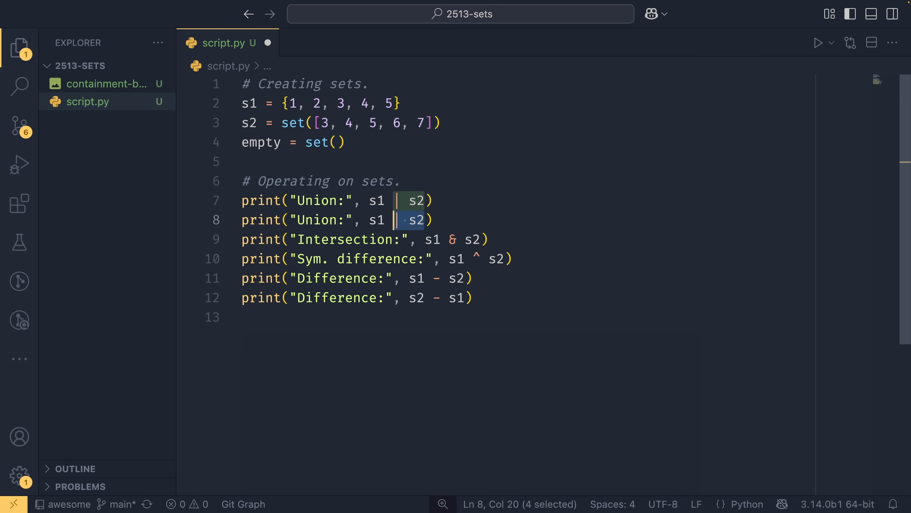
Try a .union variant, undo it, close the terminal and begin an s3 assignment.
text(.union)
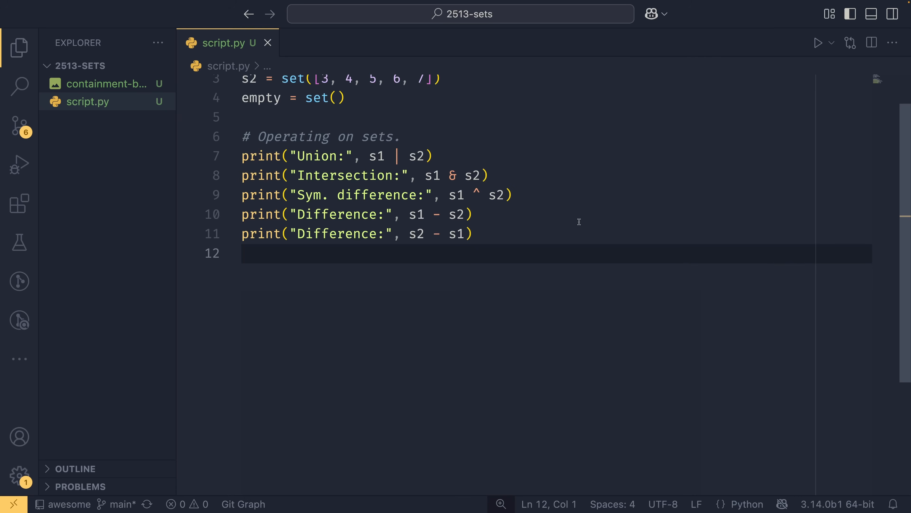
text(s3 =)
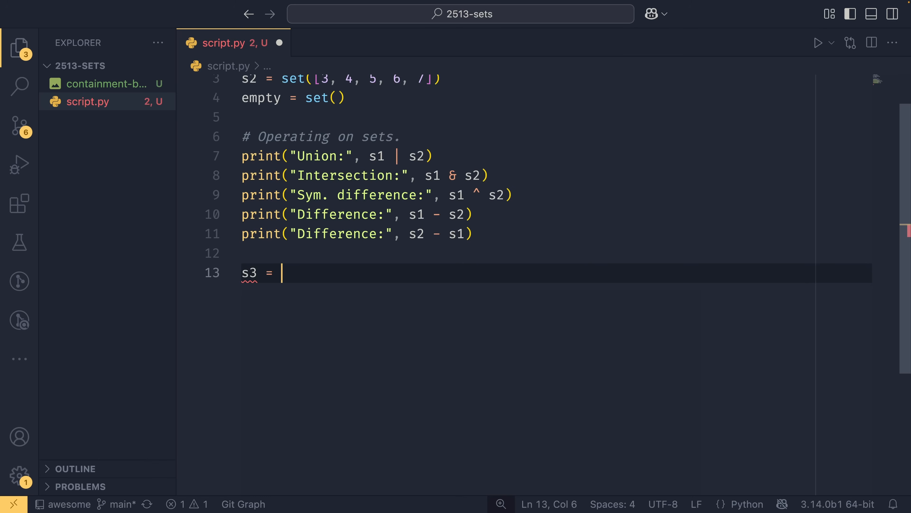
Set s3 = {2, 3, 4} and compare its elements with the matching ones in s1.
text({2, 3, 4})
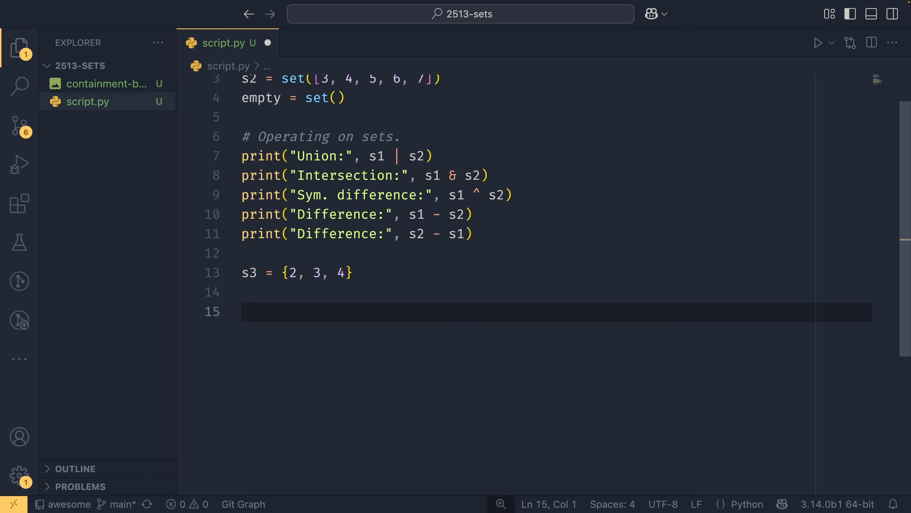
scroll(up, 3)
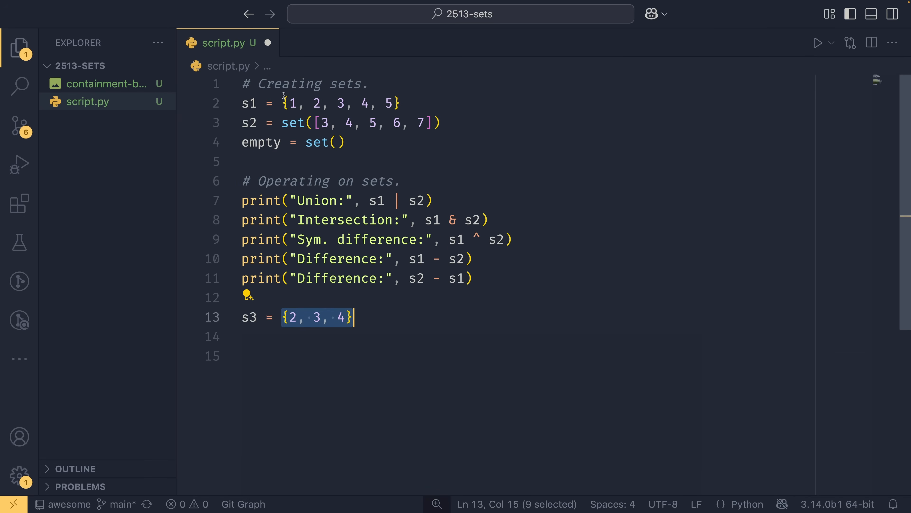
click(291, 317)
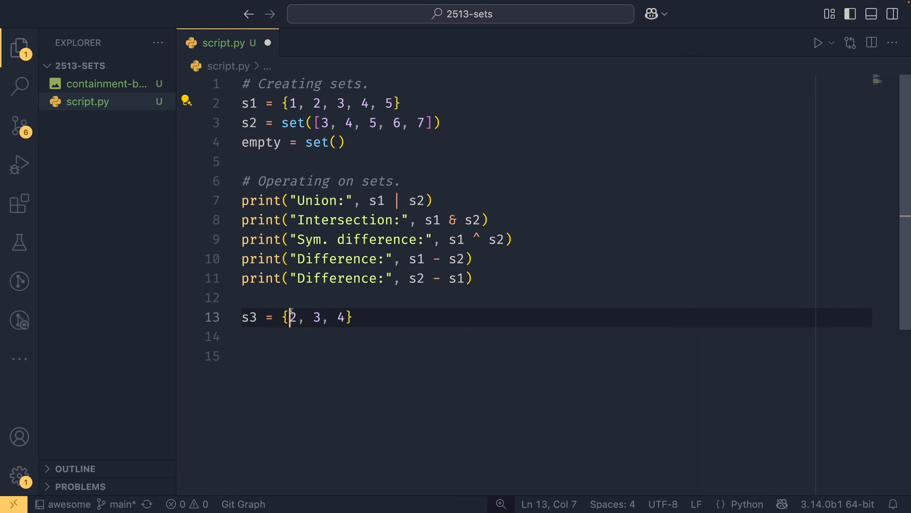
click(378, 103)
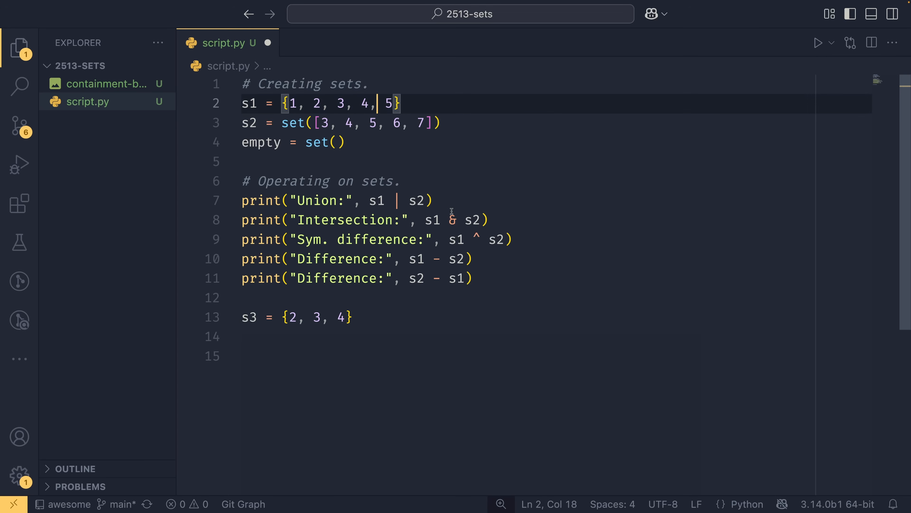
click(400, 356)
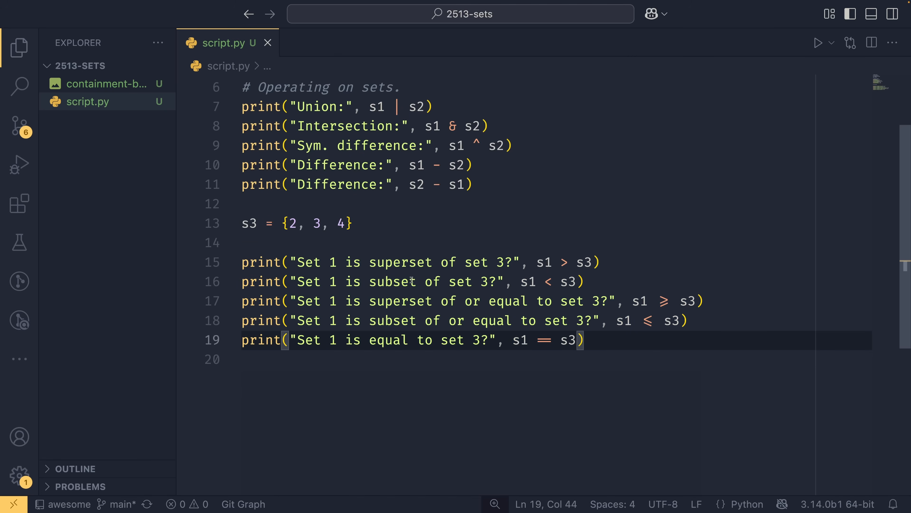
mouse_move(323, 288)
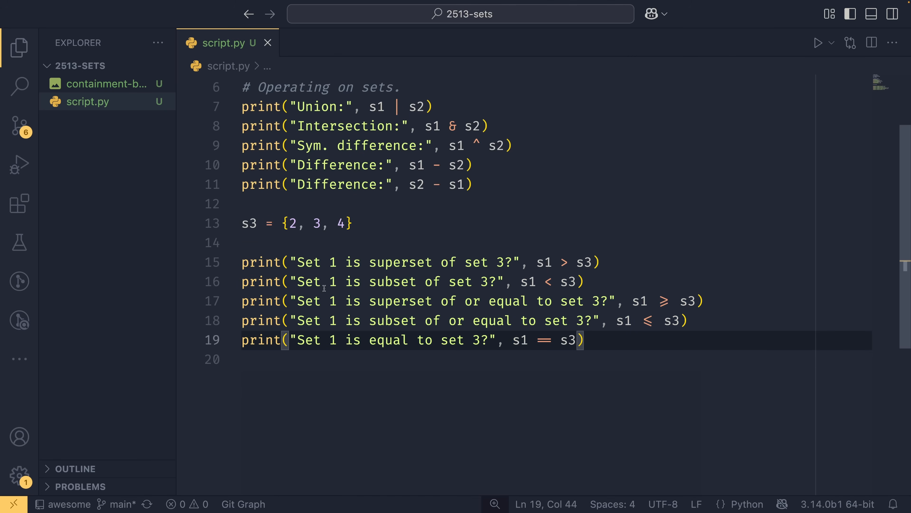
mouse_move(388, 265)
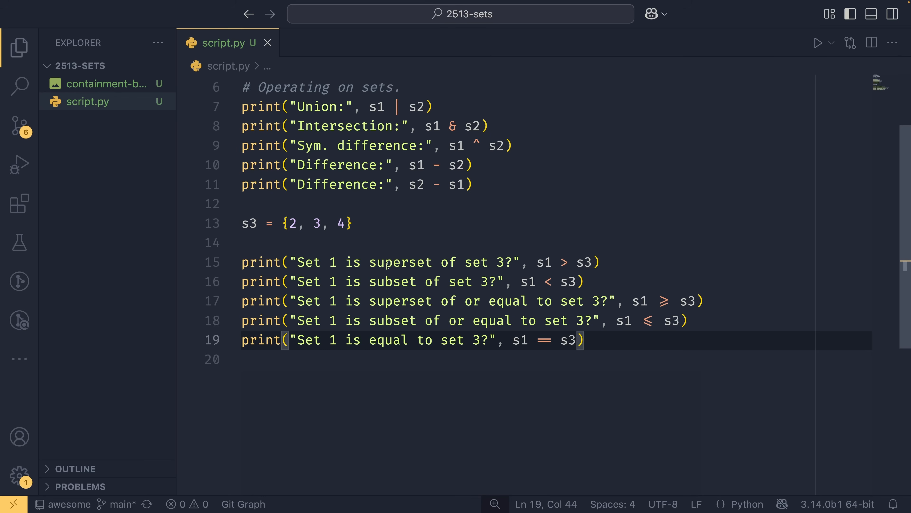
Print s1 > s3, < s3, >= s3, <= s3 and == s3 checks, highlighting s1 and s3.
click(562, 262)
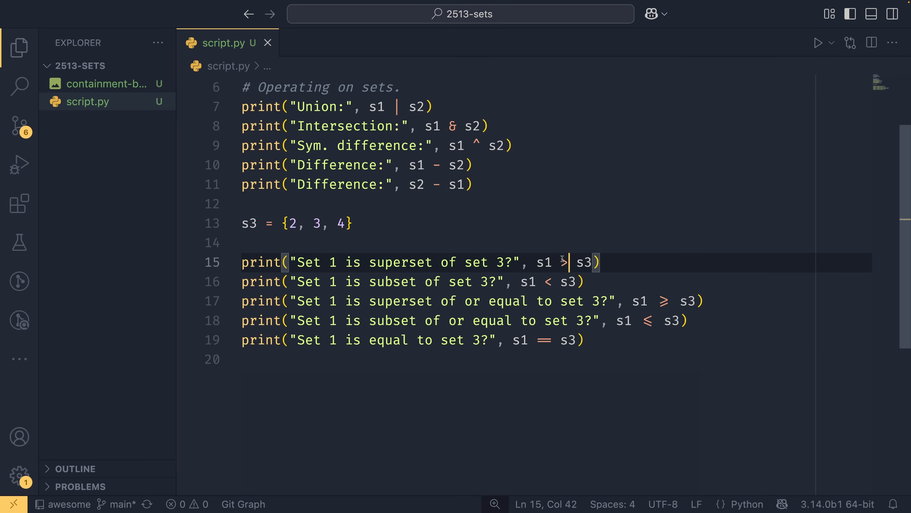
mouse_move(544, 262)
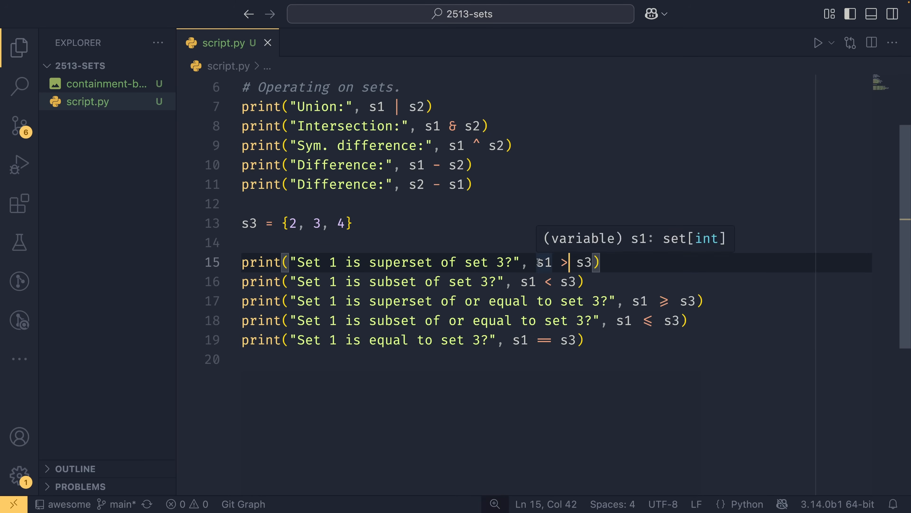
double_click(543, 262)
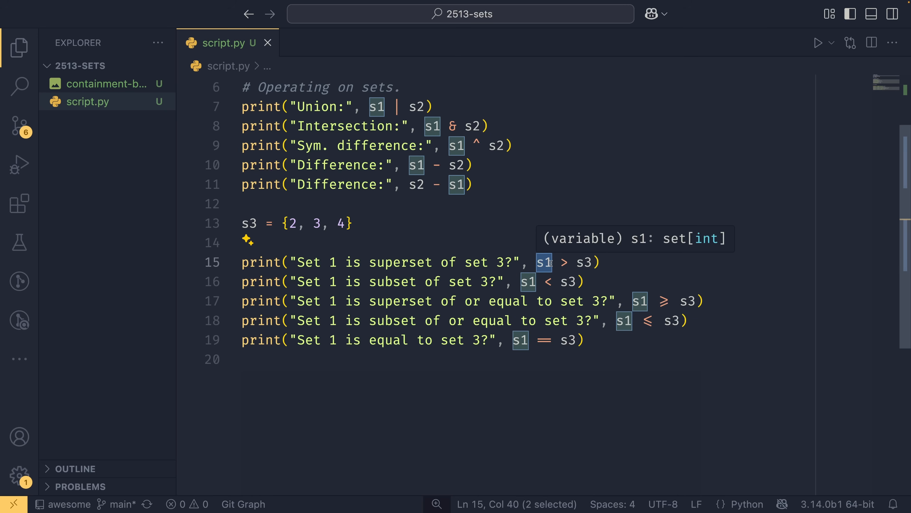
mouse_move(581, 261)
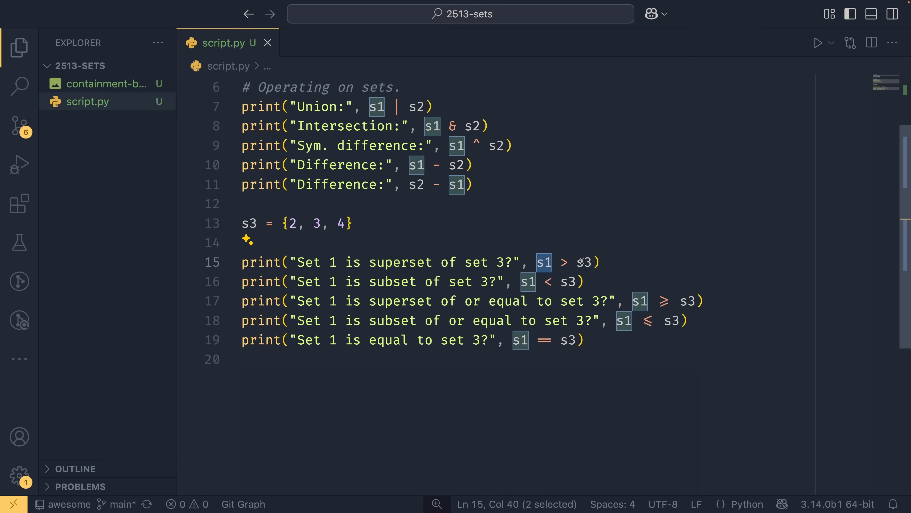
double_click(586, 262)
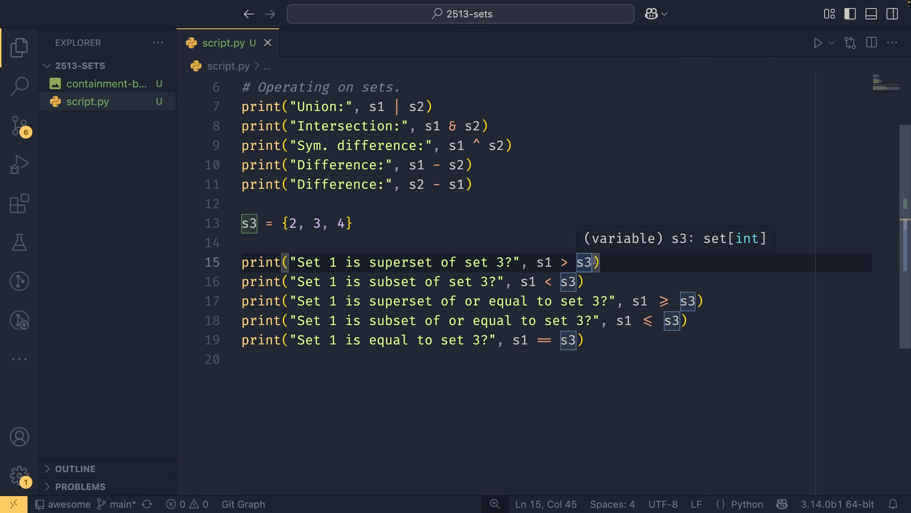
mouse_move(535, 262)
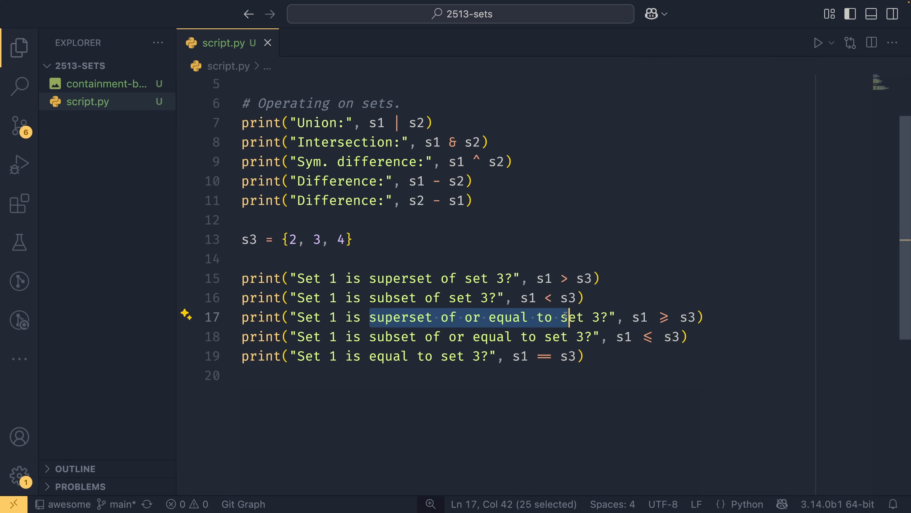
click(661, 316)
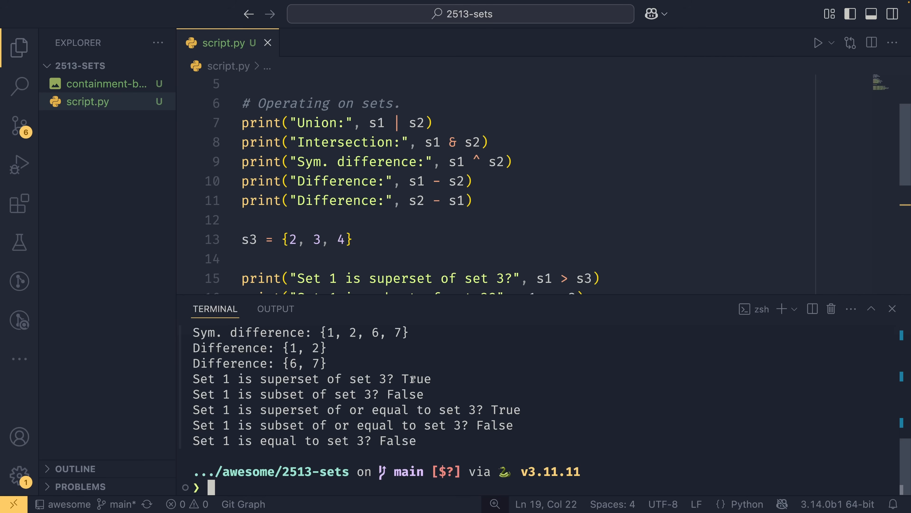
Run script.py, point out the superset True result, and add an 'Adding and removing elements.' comment.
double_click(404, 393)
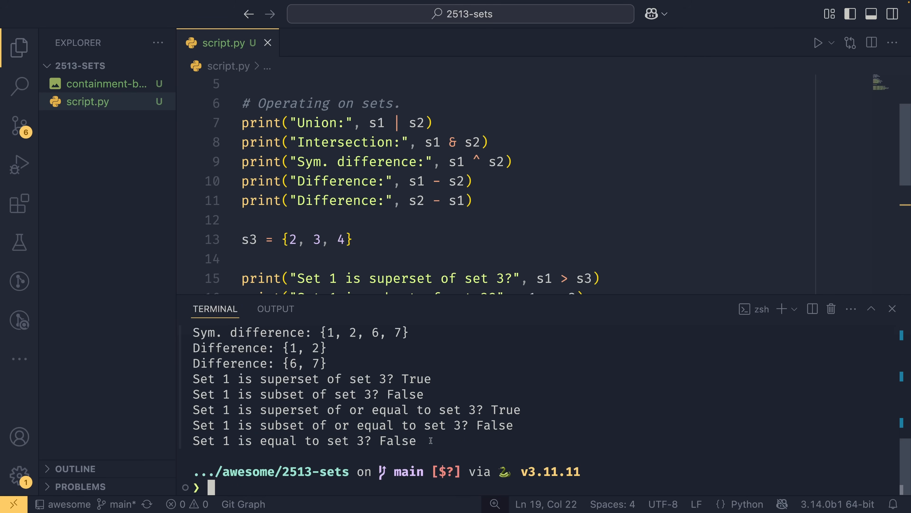
scroll(down, 3)
text(# Adding and removing elements.)
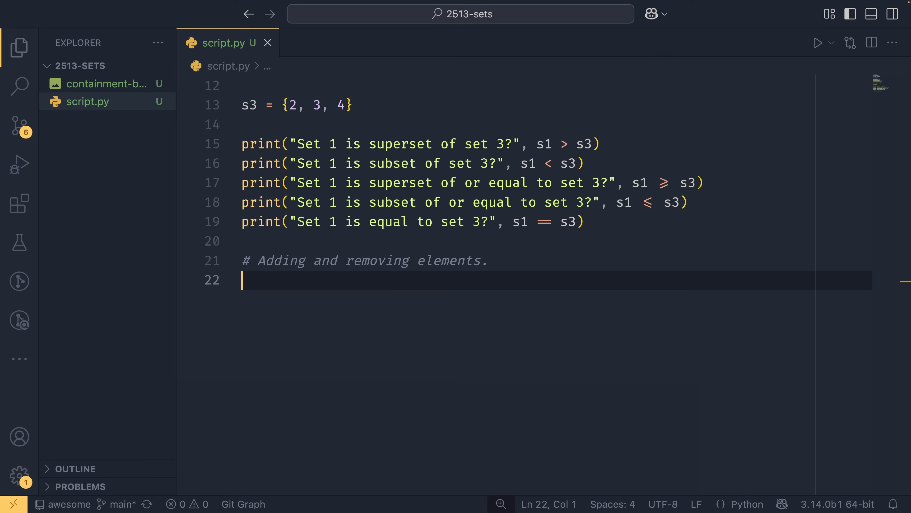
Call s1.add(6) and s1.update([7, 8, 9]) under the adding-and-removing heading.
text(s1.add()
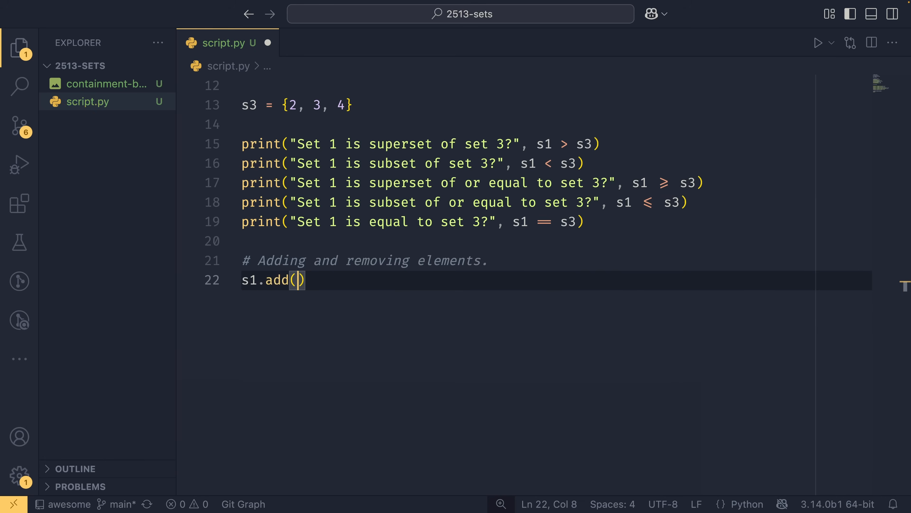
text(6)
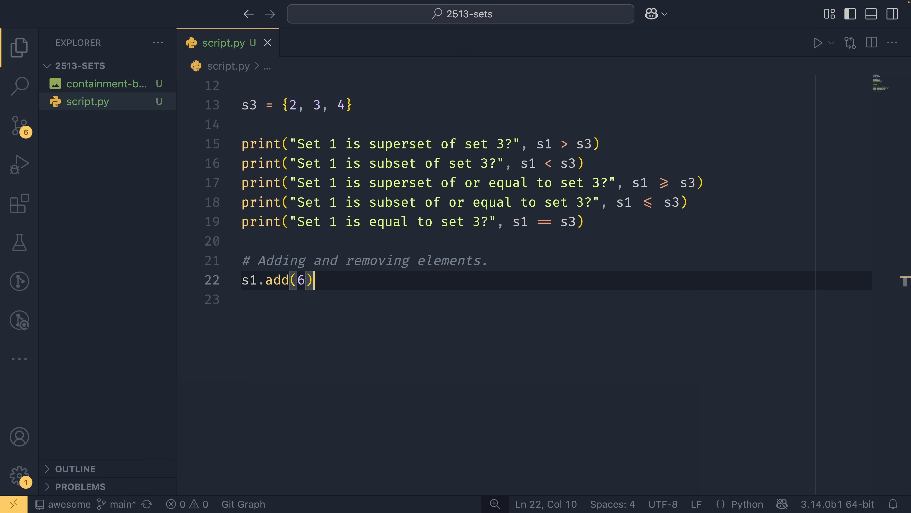
text(s1.update()
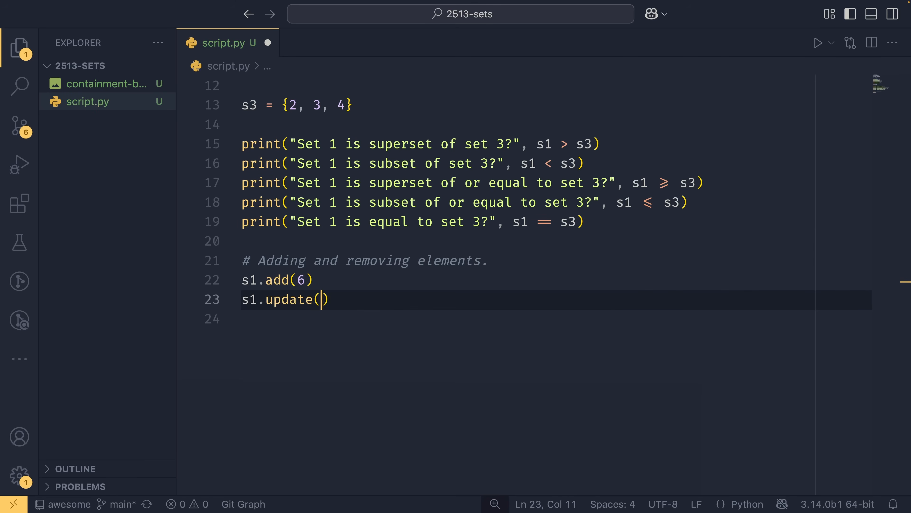
text([7, 8])
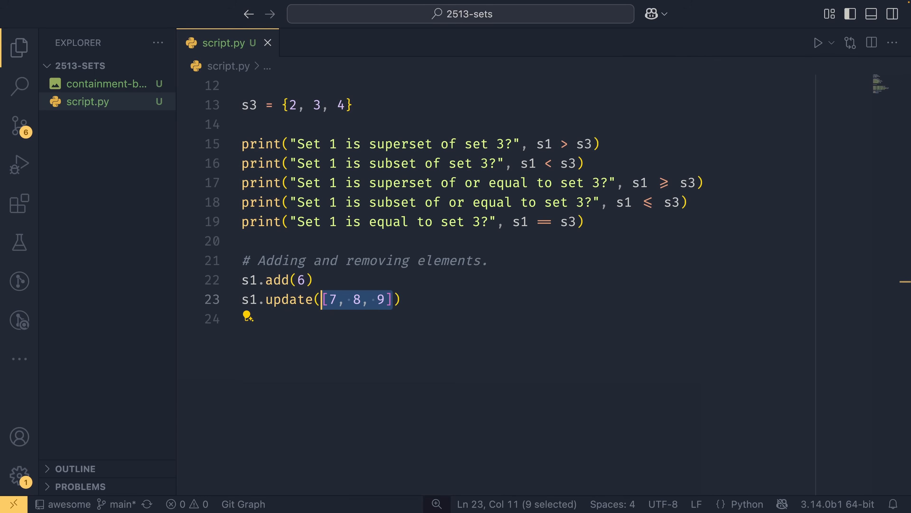
click(380, 300)
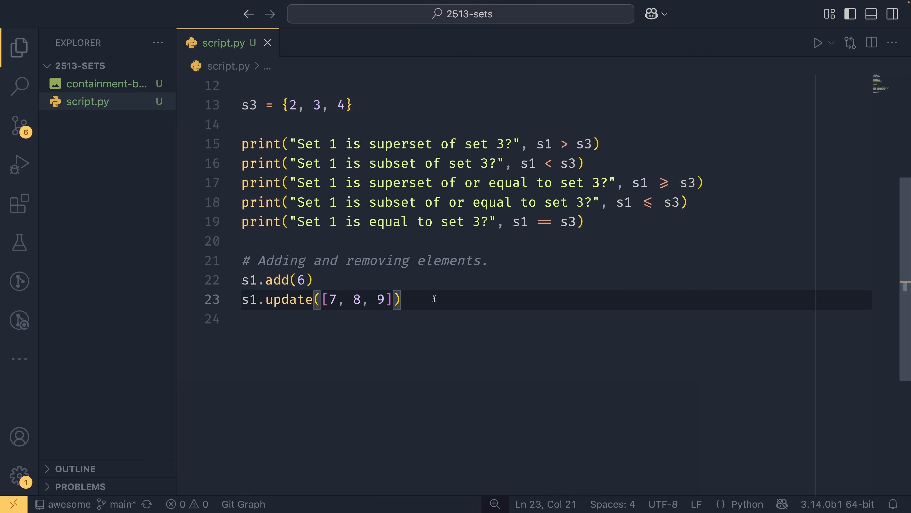
Add s1.remove(2) and s1.discard(2) beneath the update call, then begin the next line.
text(s1.remove(2)
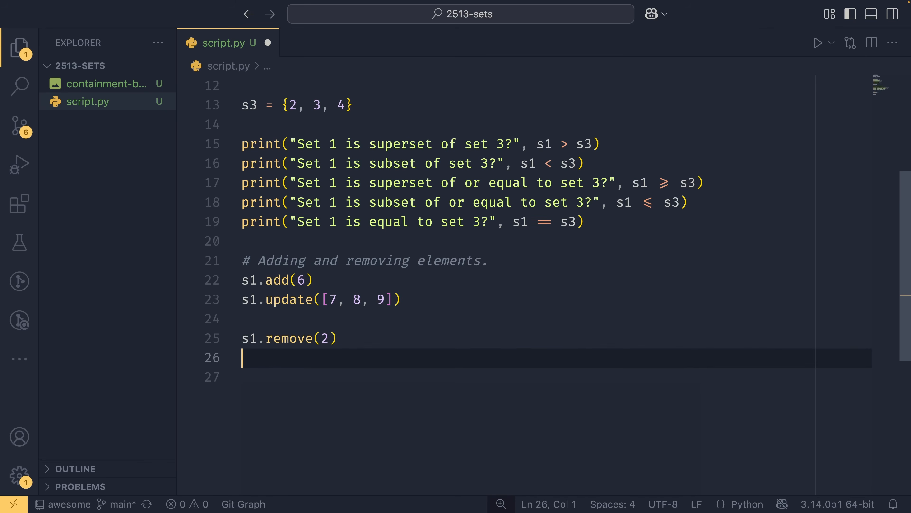
text(s1.discard)
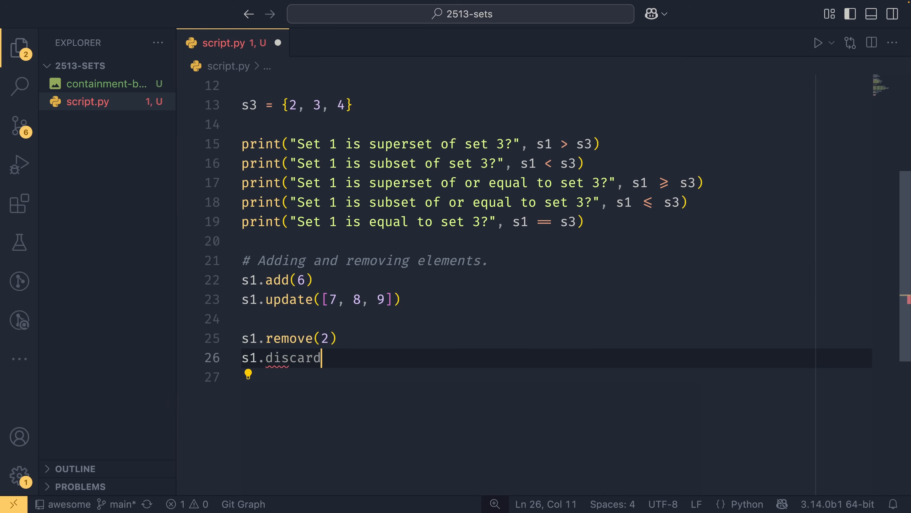
text((2))
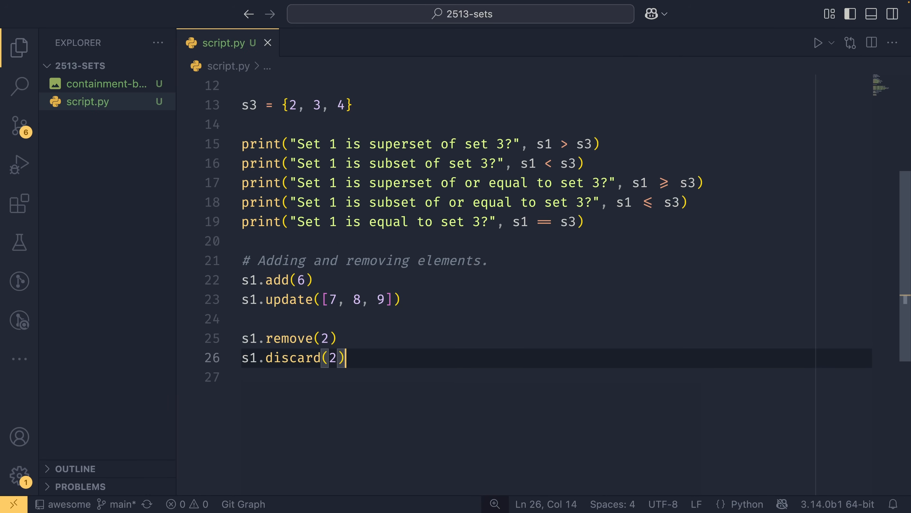
mouse_move(269, 329)
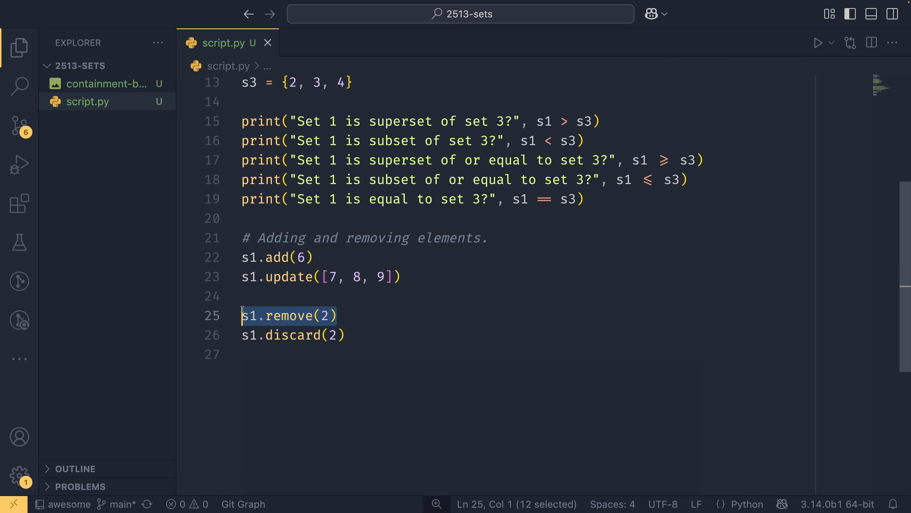
click(363, 316)
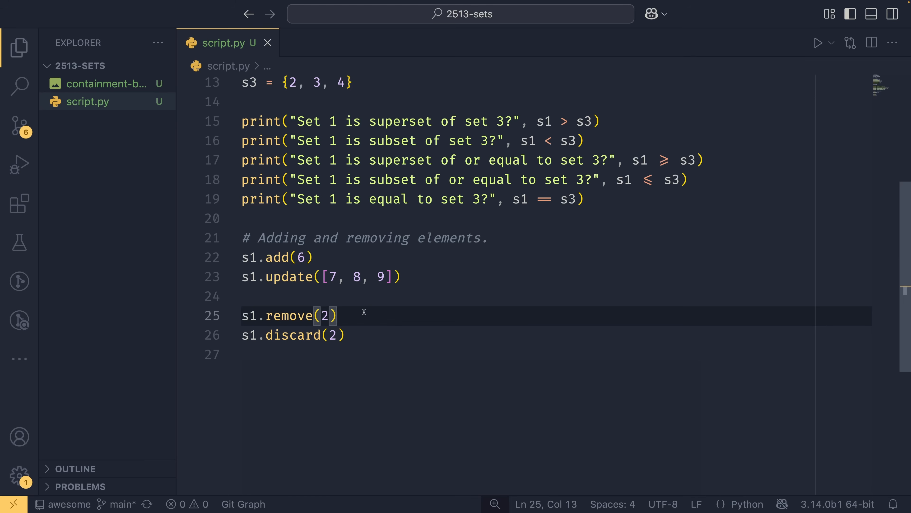
mouse_move(291, 316)
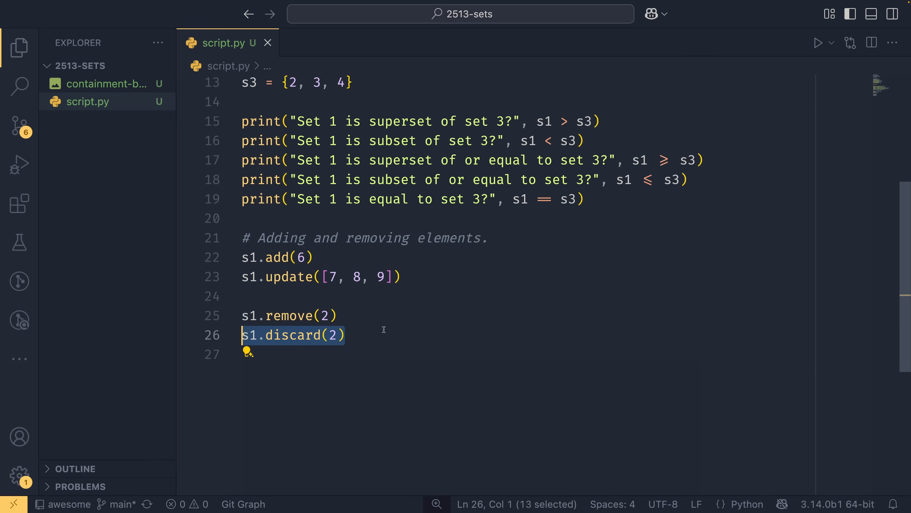
click(345, 334)
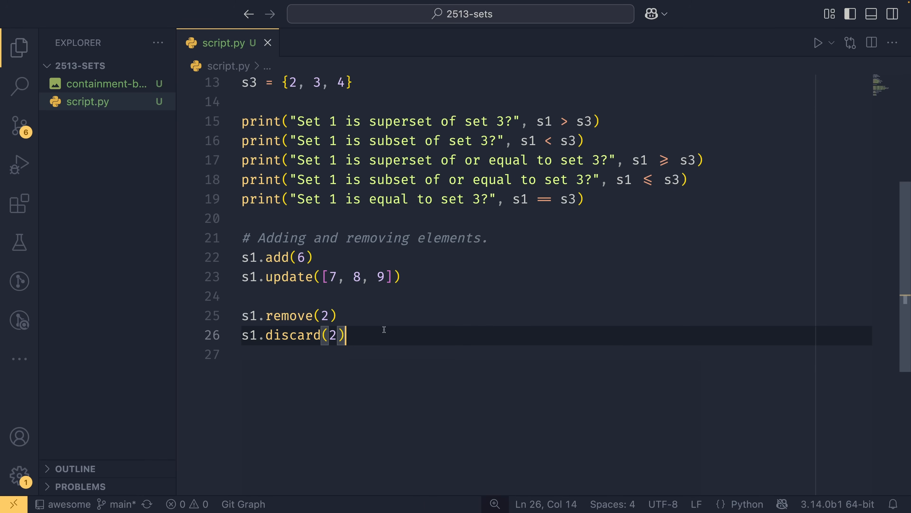
text(s1.pop()
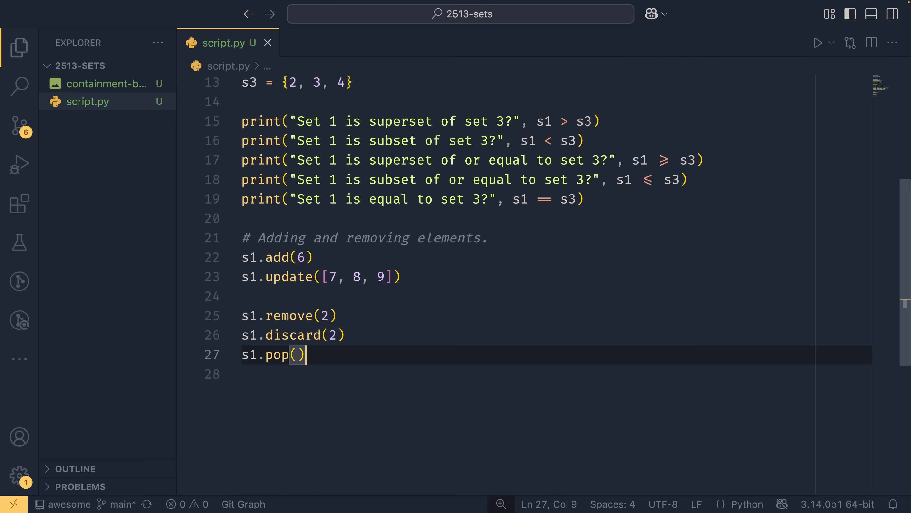
Store the popped element as x = s1.pop() and move to the empty line below.
text(x =)
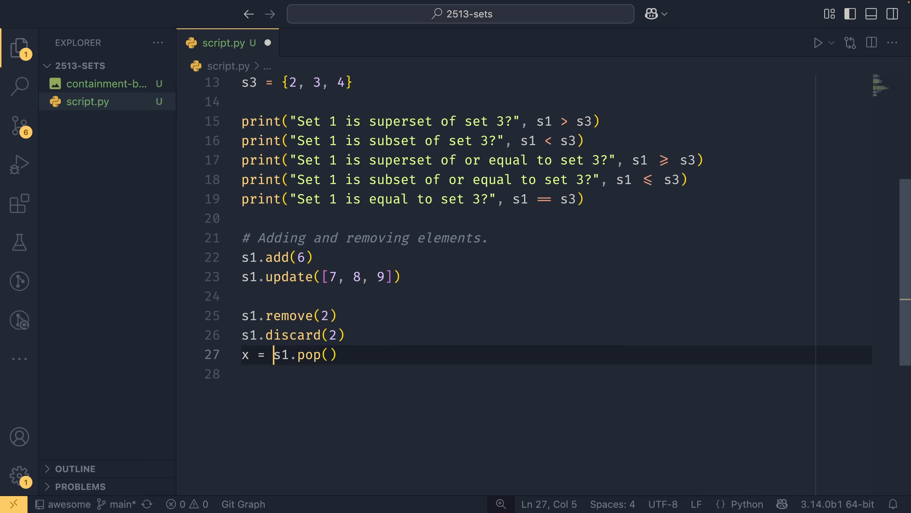
mouse_move(244, 355)
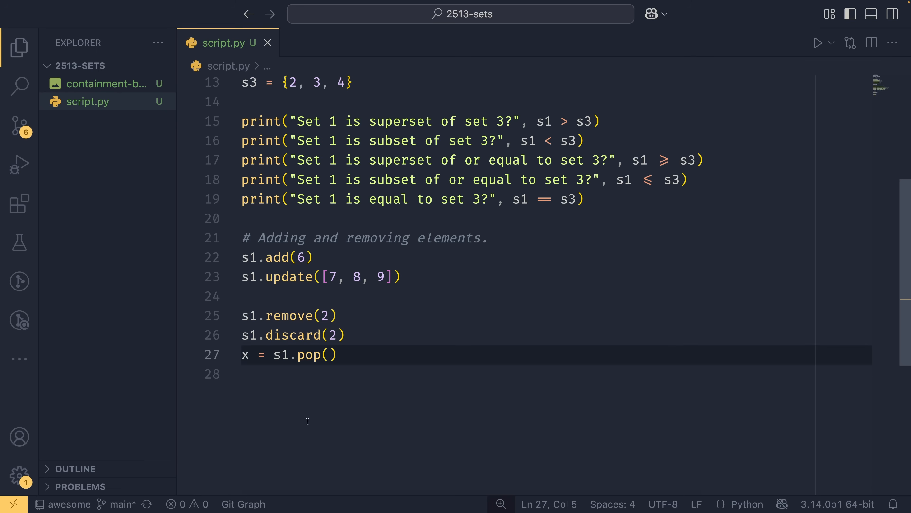
mouse_move(446, 350)
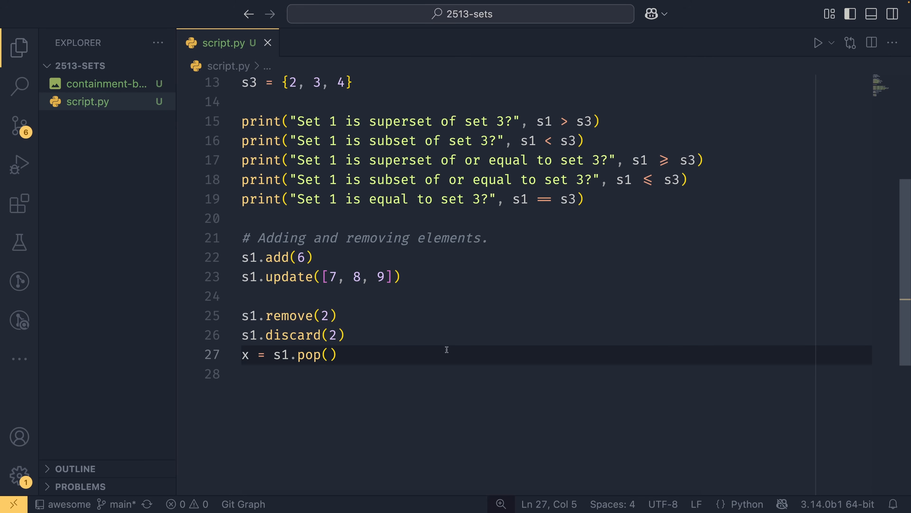
mouse_move(311, 354)
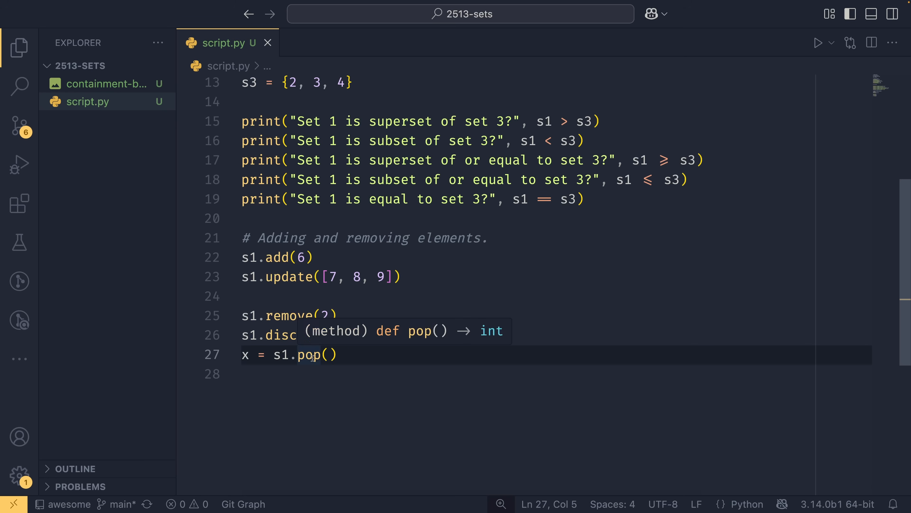
mouse_move(437, 479)
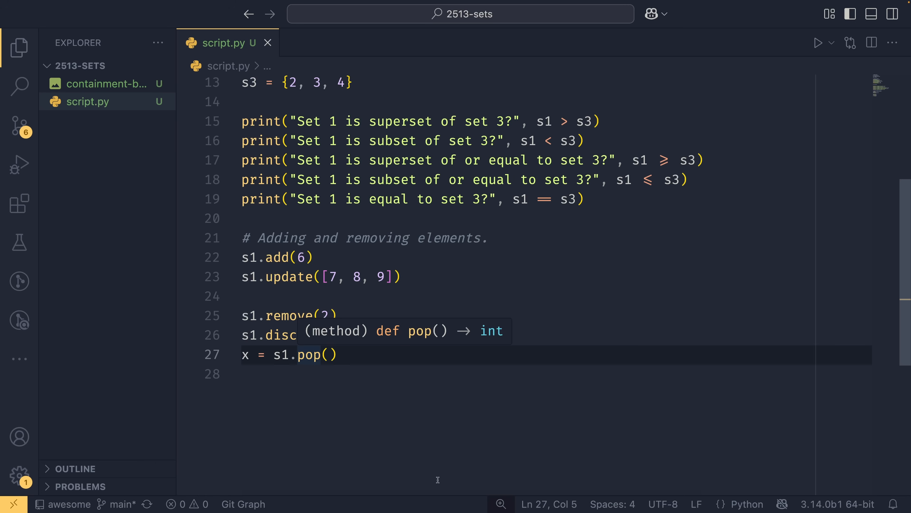
click(246, 354)
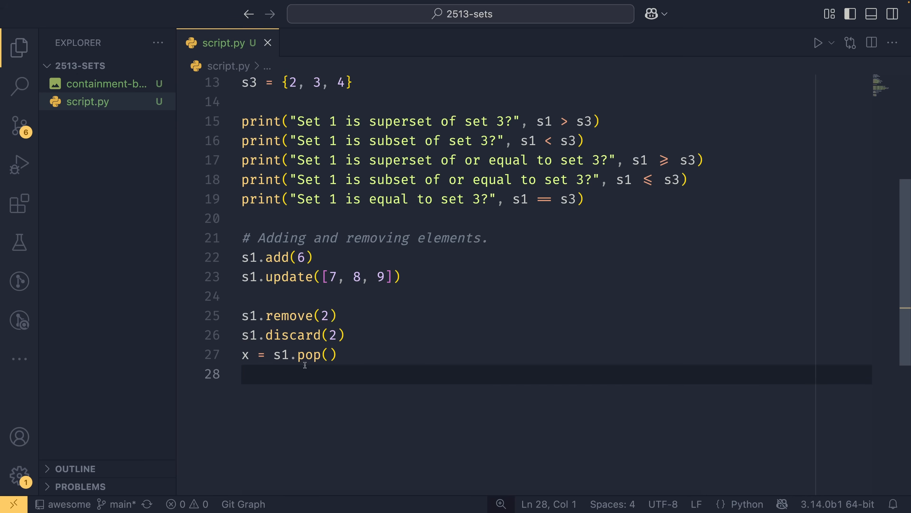
mouse_move(382, 408)
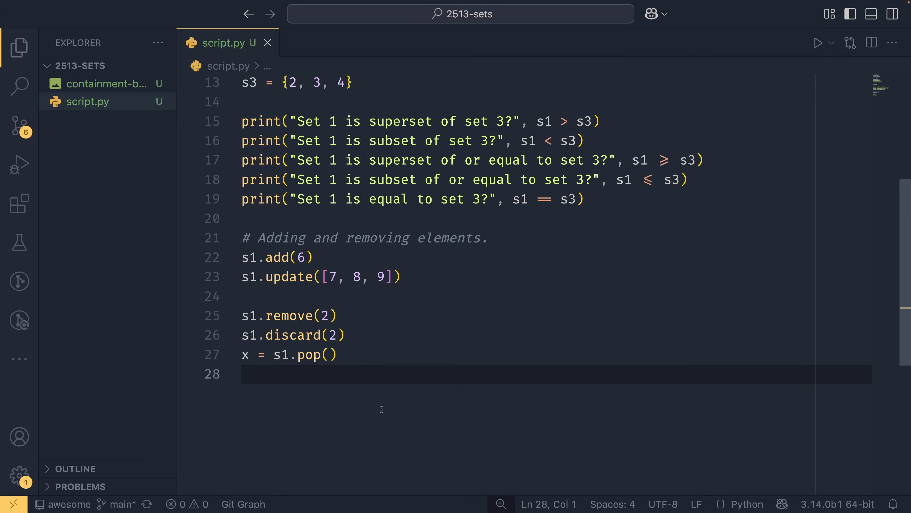
Add s1.clear() using the suggested completion.
text(s1.clear)
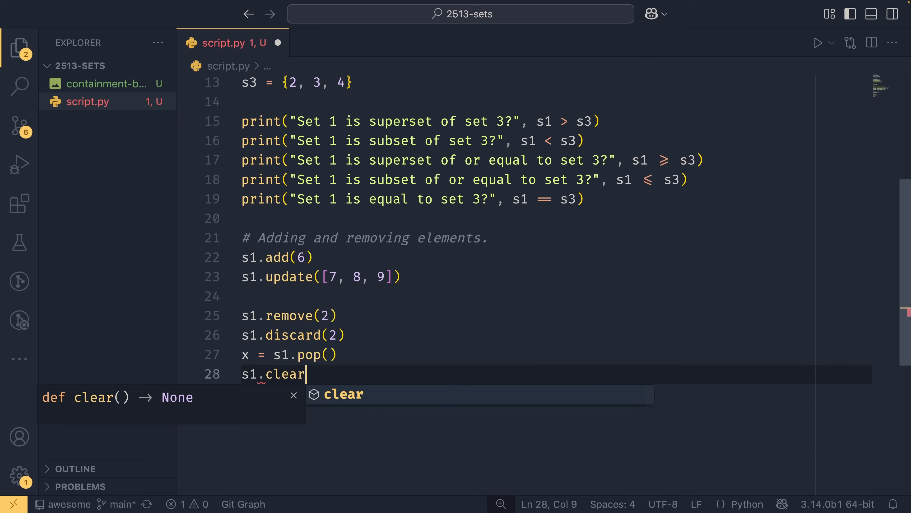
key(enter)
text(# Comprehensions.)
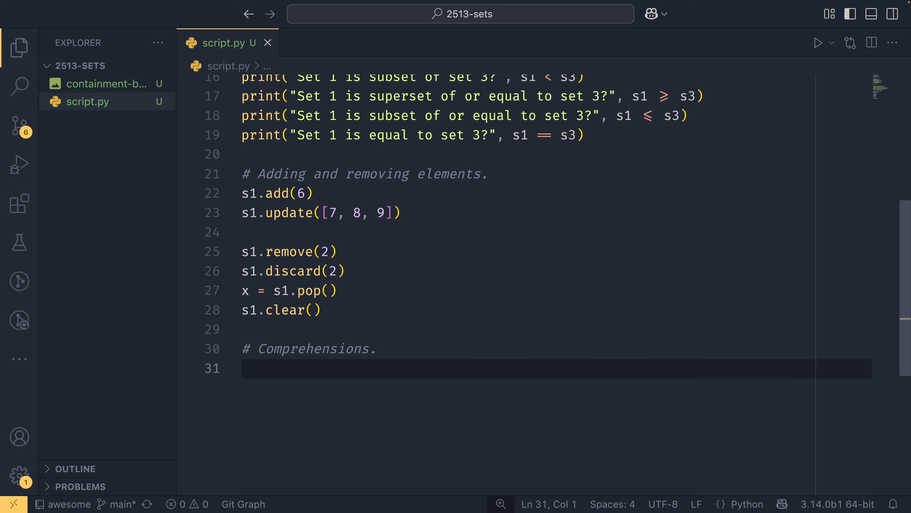
Define evens = {x for x in range(10) if x % 2 == 0} and start its print line.
text(evens =)
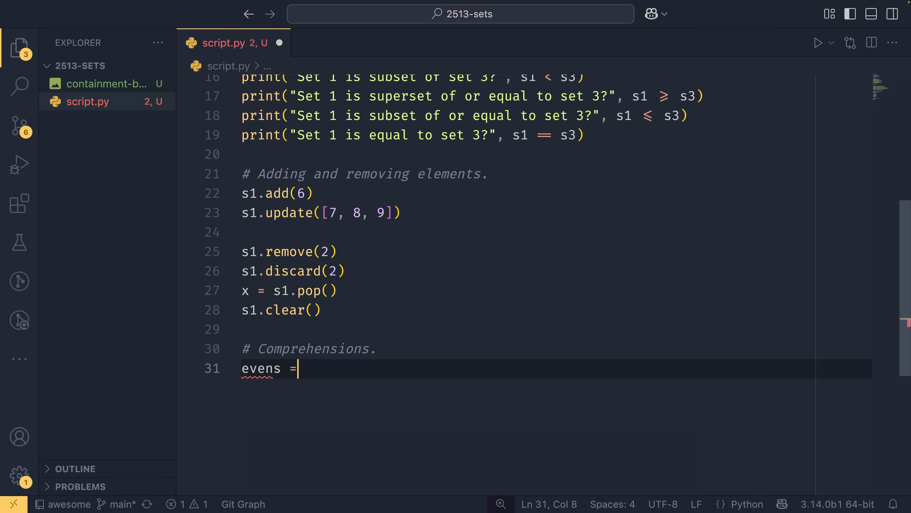
text({x for x })
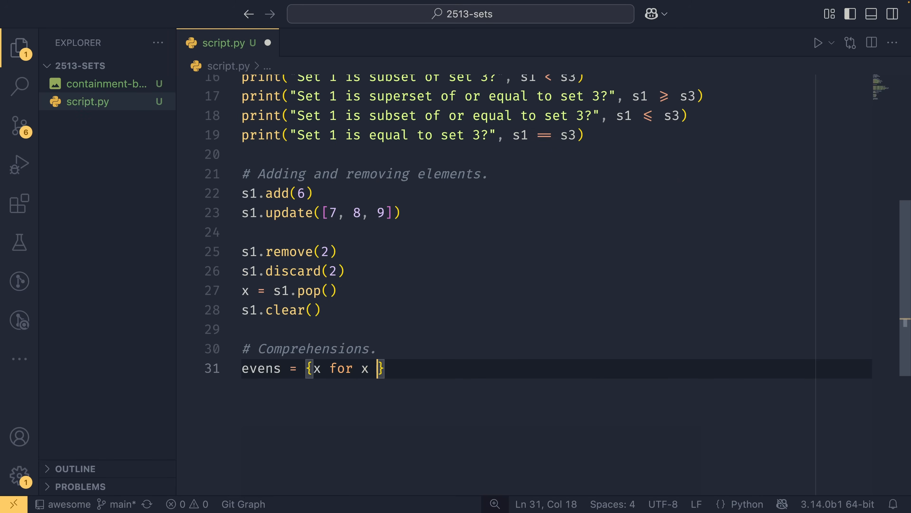
text(in range(10))
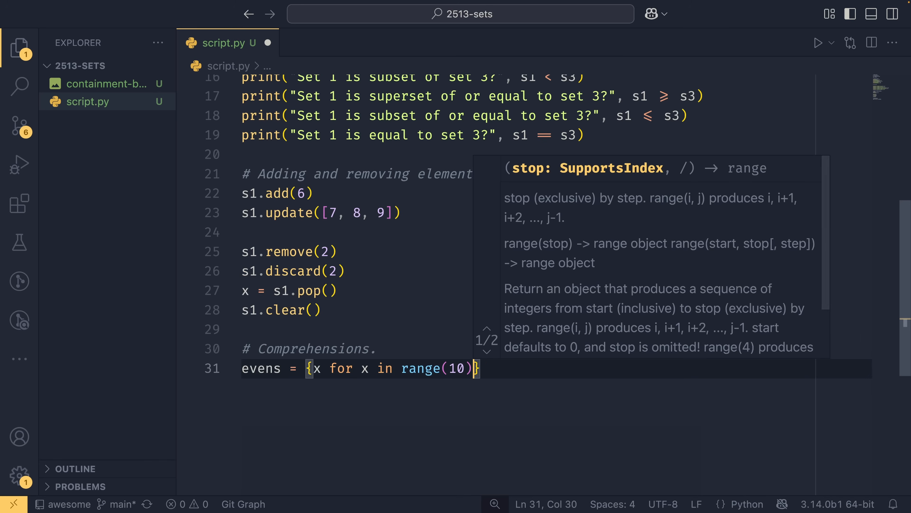
text(if x &)
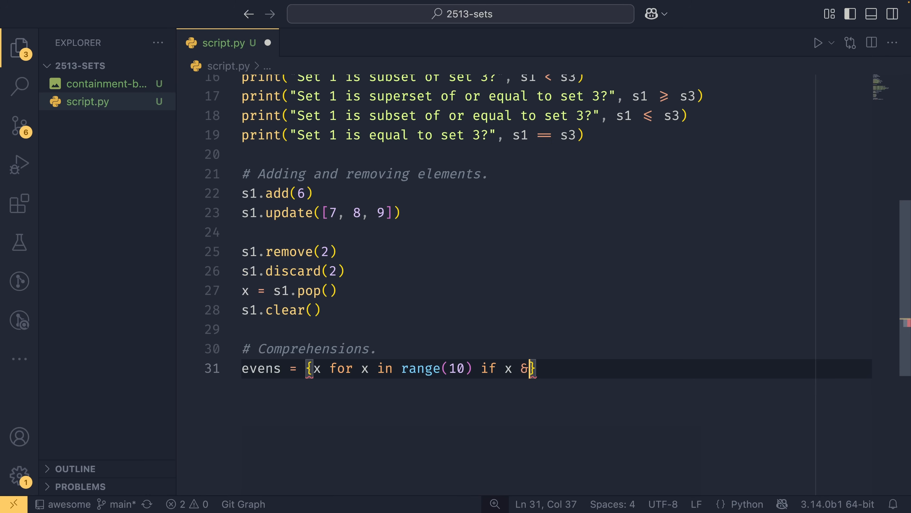
text(% 2 == 0)
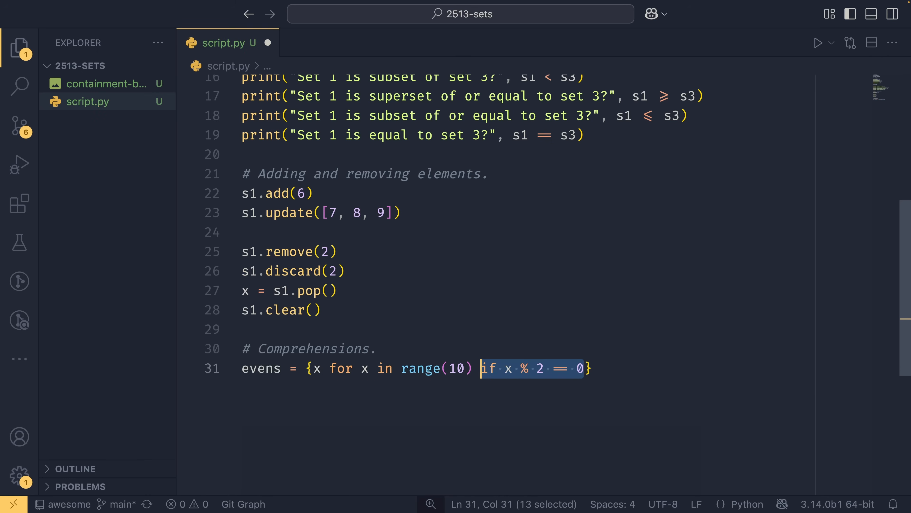
mouse_move(382, 409)
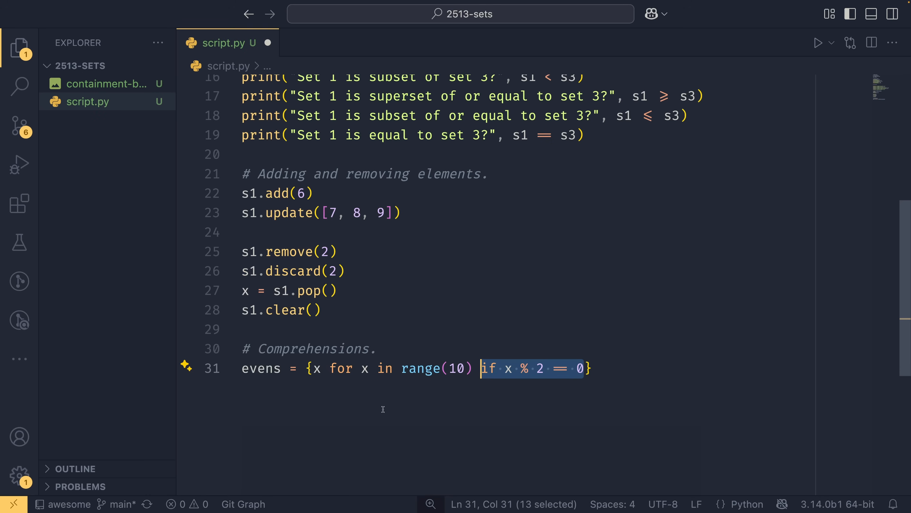
text(py)
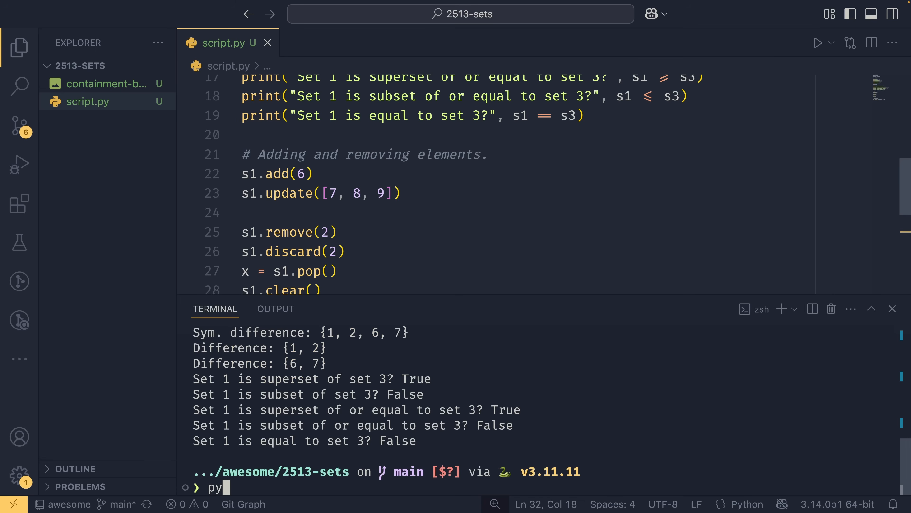
Run python script.py so the terminal shows evens = {0, 2, 4, 6, 8}.
key(Return)
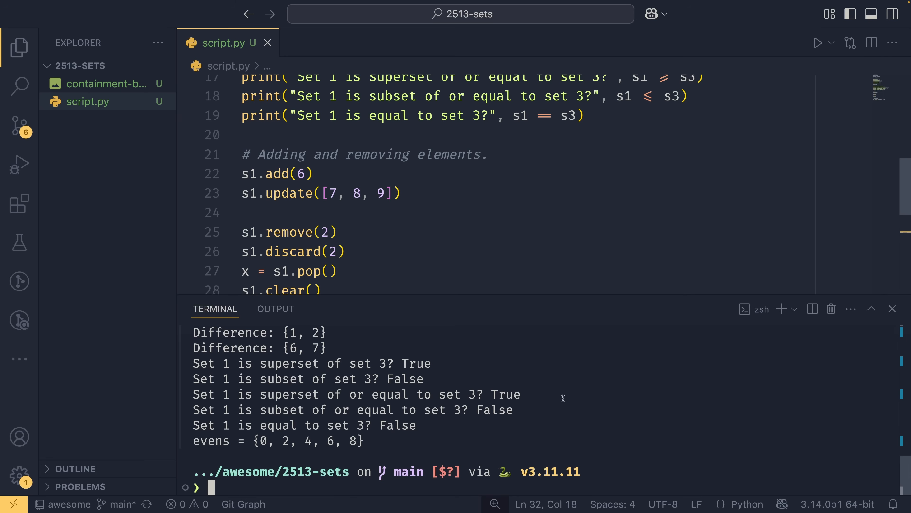
mouse_move(409, 163)
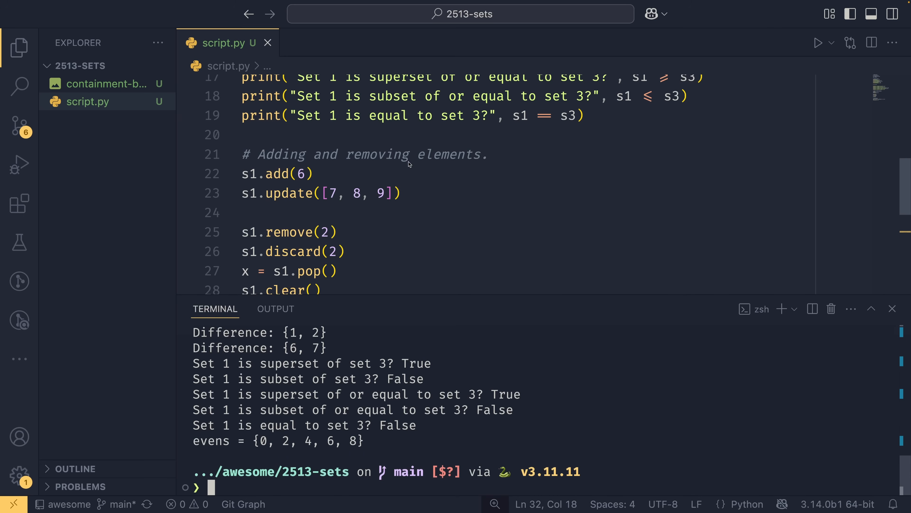
scroll(down, 3)
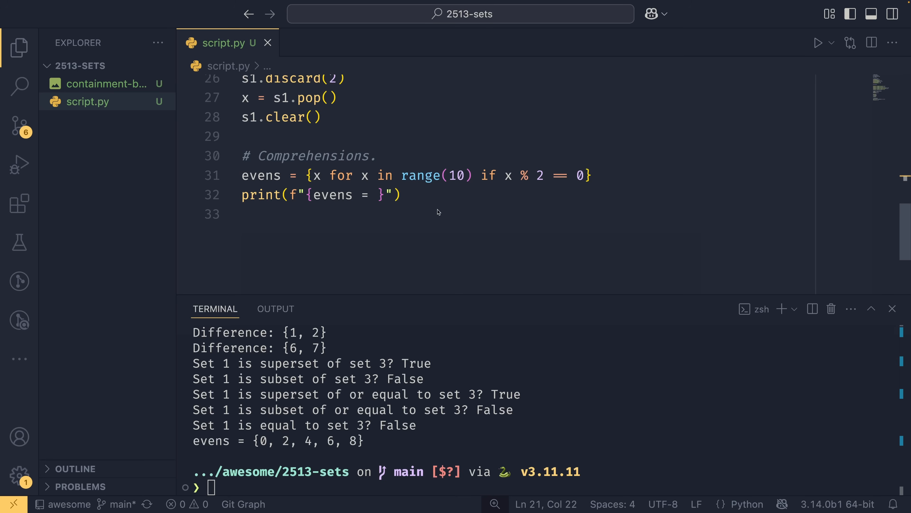
Write the containment check with x = 3 and print('Whatever you want.') inside the if block.
scroll(up, 3)
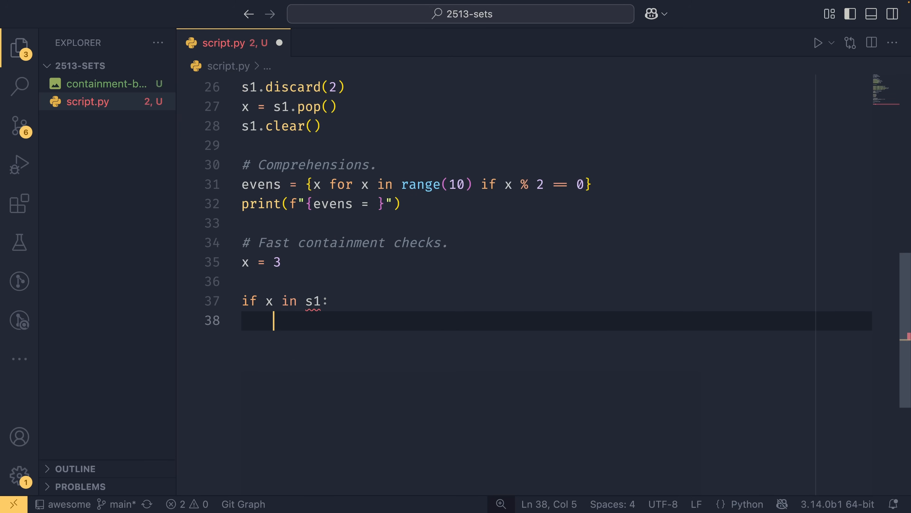
text(print9)
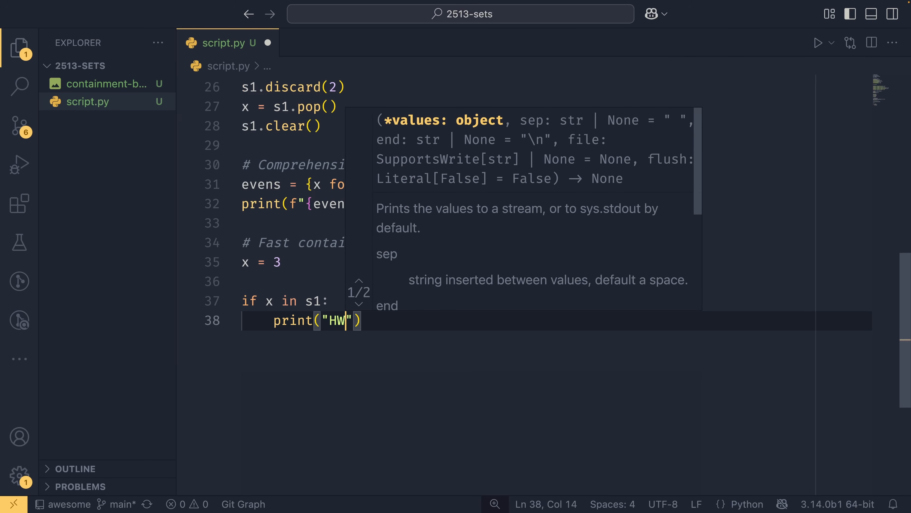
text(Whatever you want.)
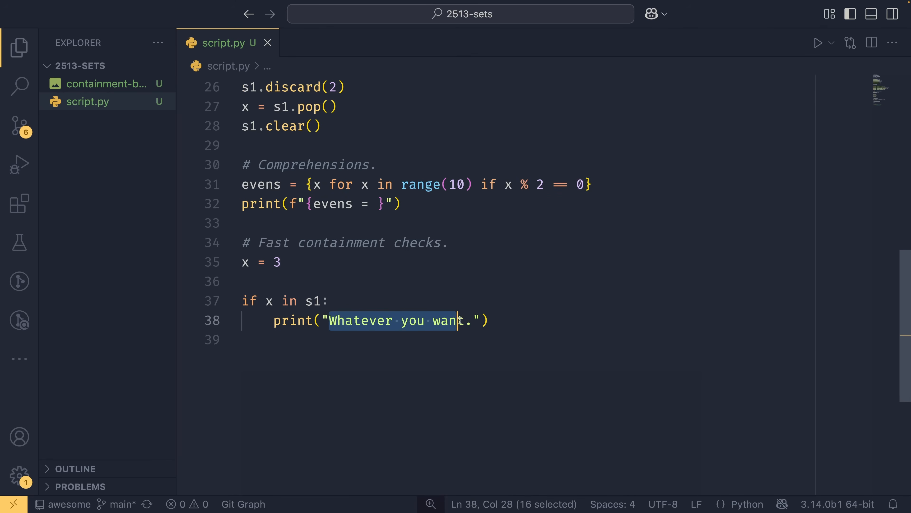
Replace s1 in the condition with the literal {2, 3, 4} and show containment-benchmarks.png.
double_click(315, 300)
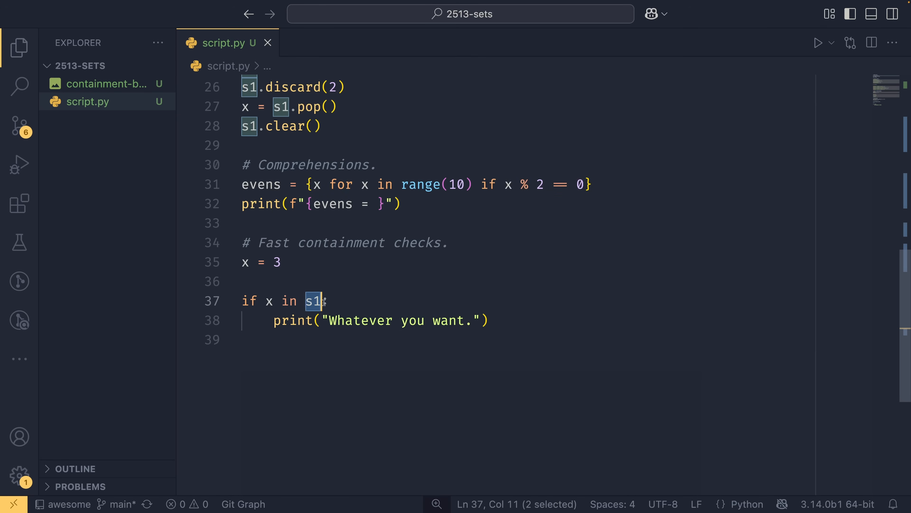
text({})
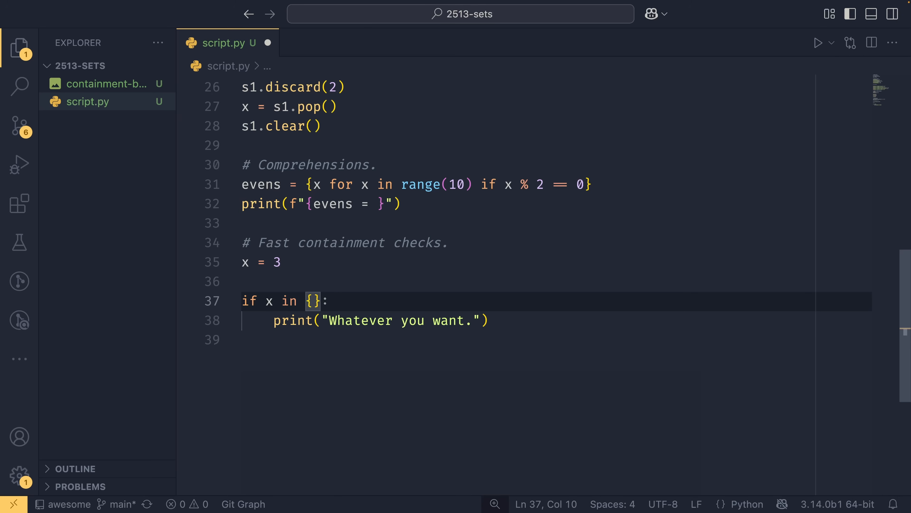
text(2, 3, 4)
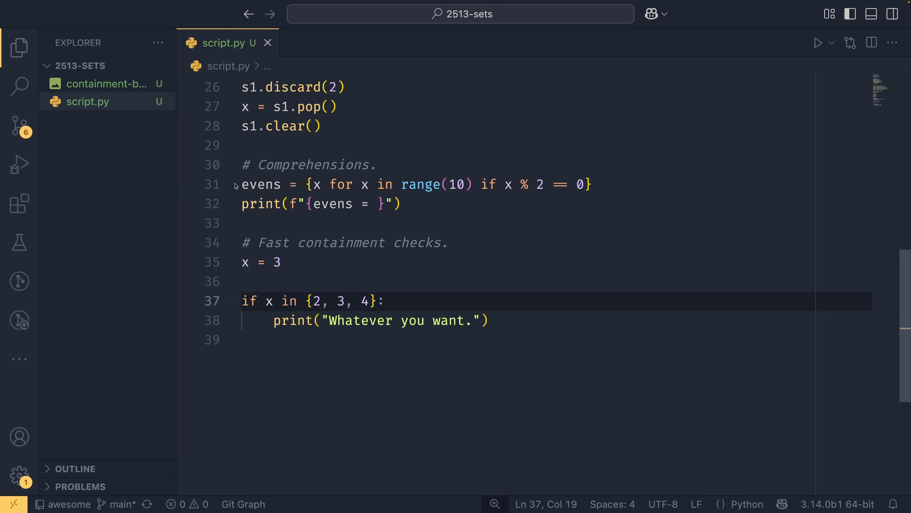
click(103, 83)
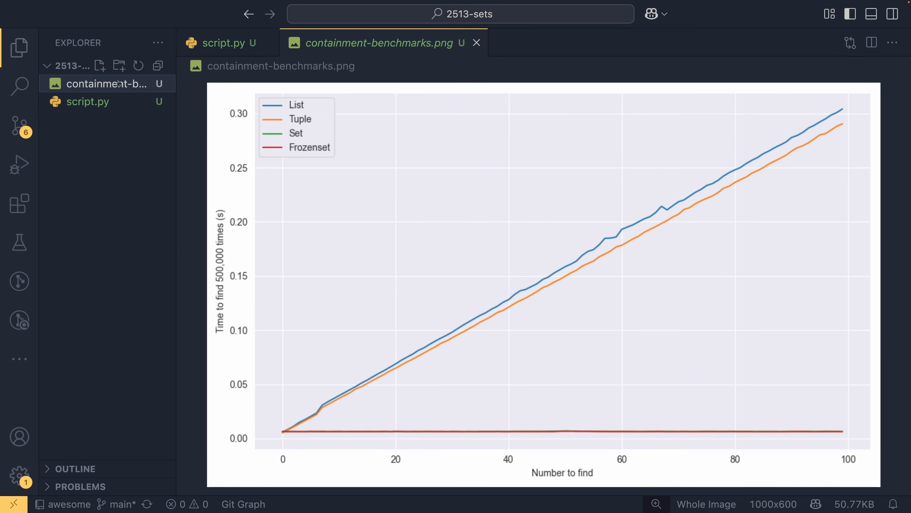
mouse_move(231, 258)
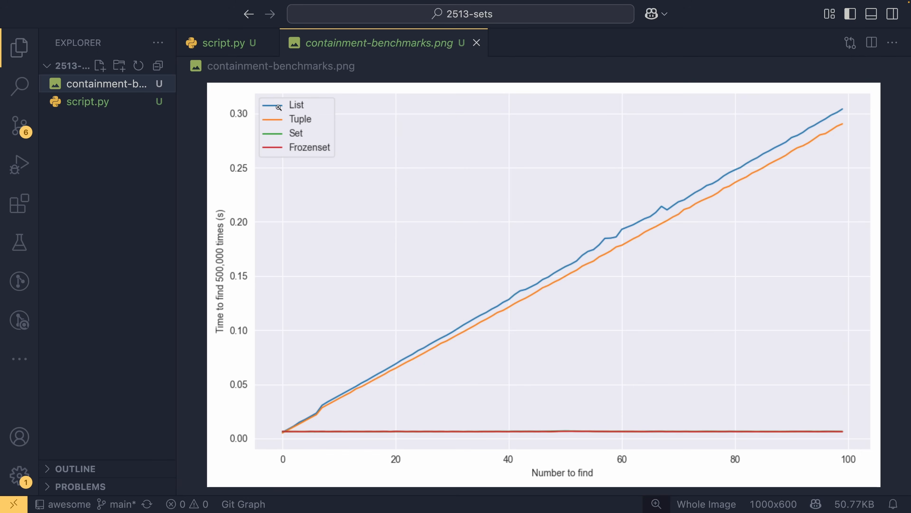
mouse_move(398, 264)
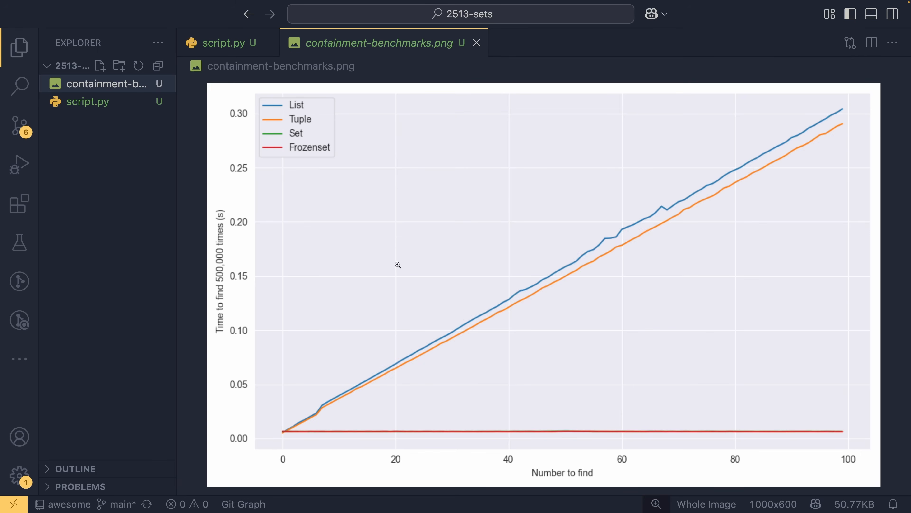
mouse_move(447, 186)
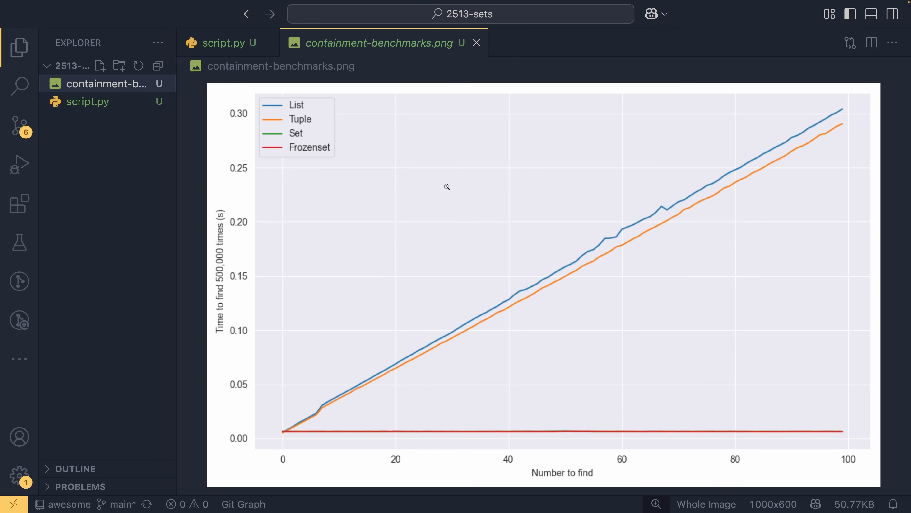
mouse_move(267, 133)
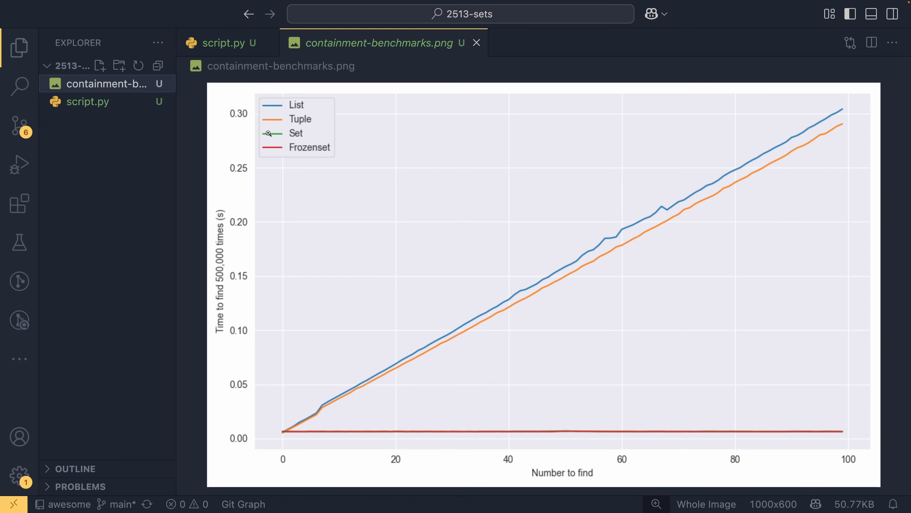
mouse_move(301, 415)
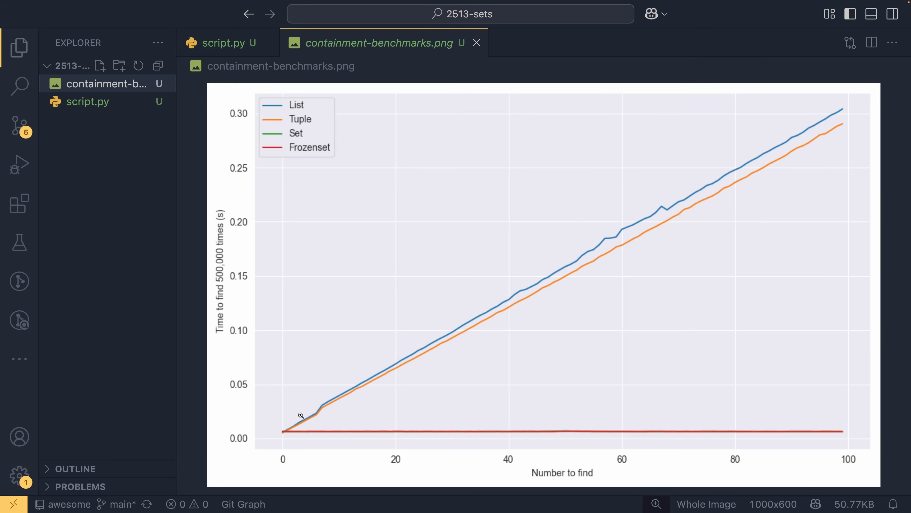
mouse_move(689, 436)
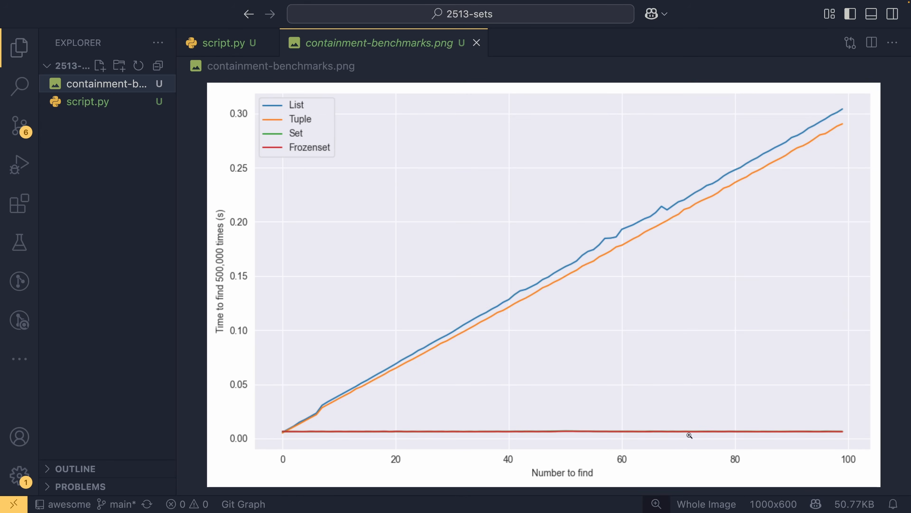
mouse_move(291, 437)
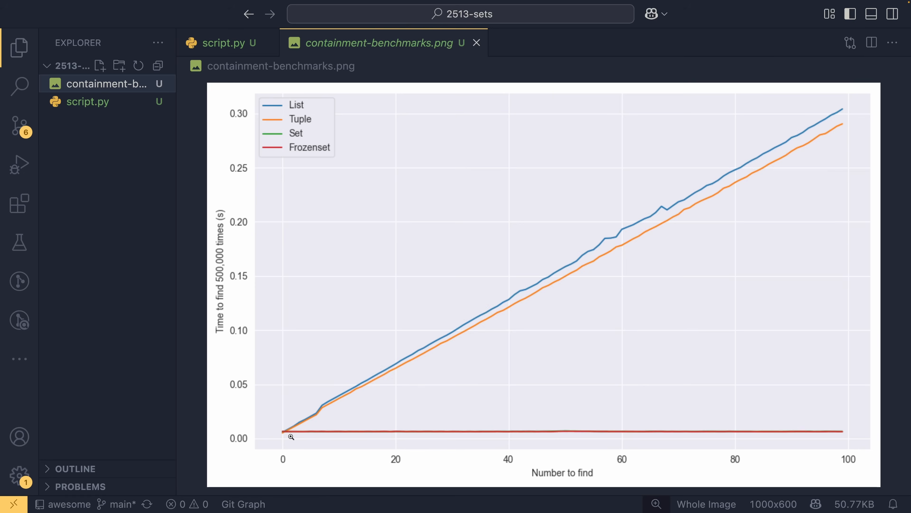
mouse_move(707, 411)
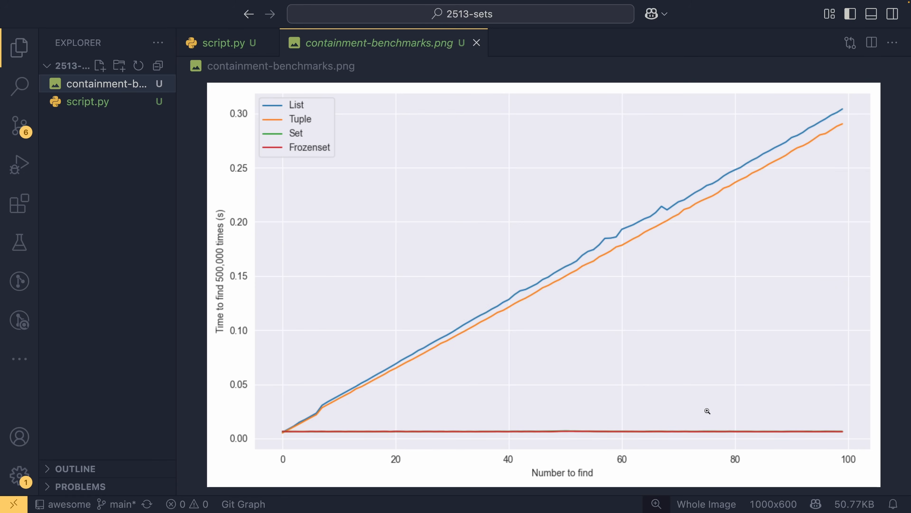
mouse_move(302, 482)
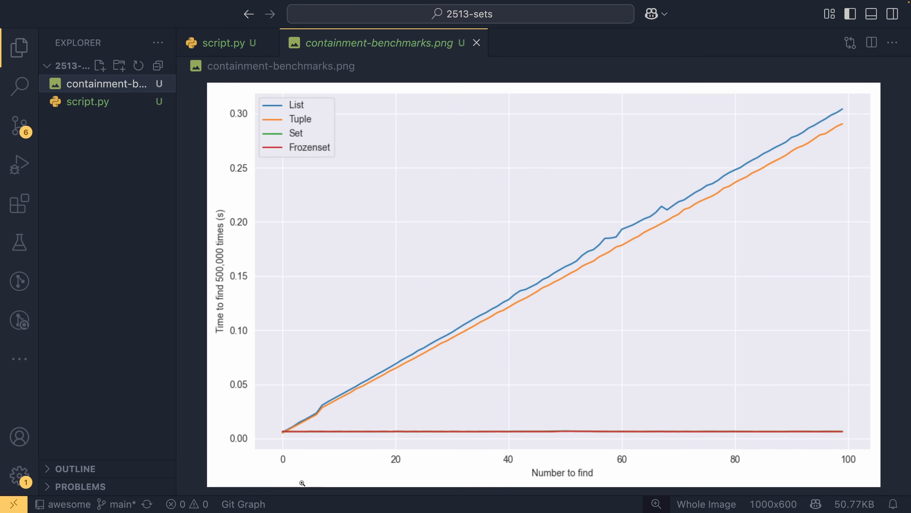
mouse_move(333, 425)
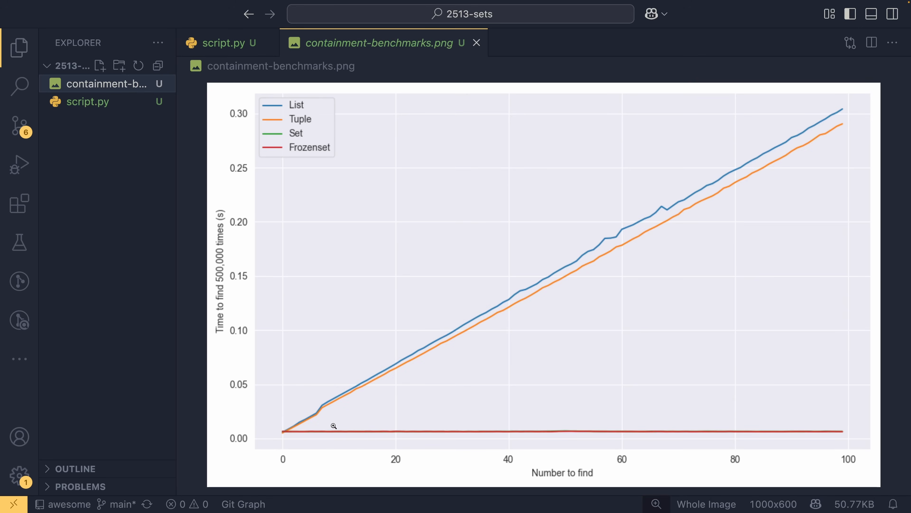
mouse_move(324, 399)
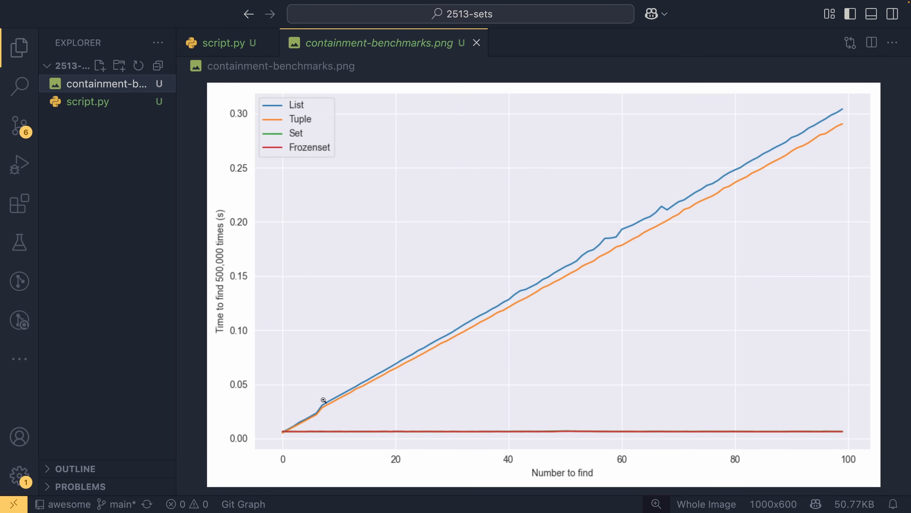
mouse_move(337, 412)
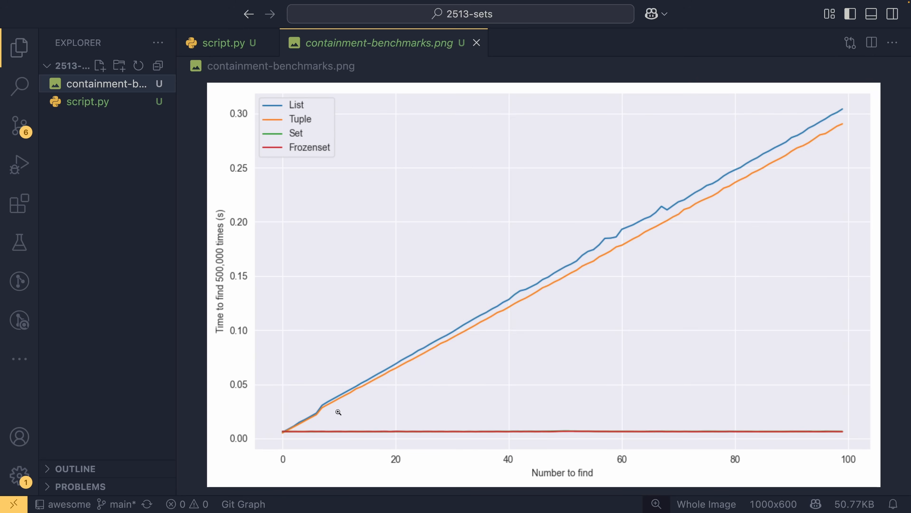
mouse_move(779, 138)
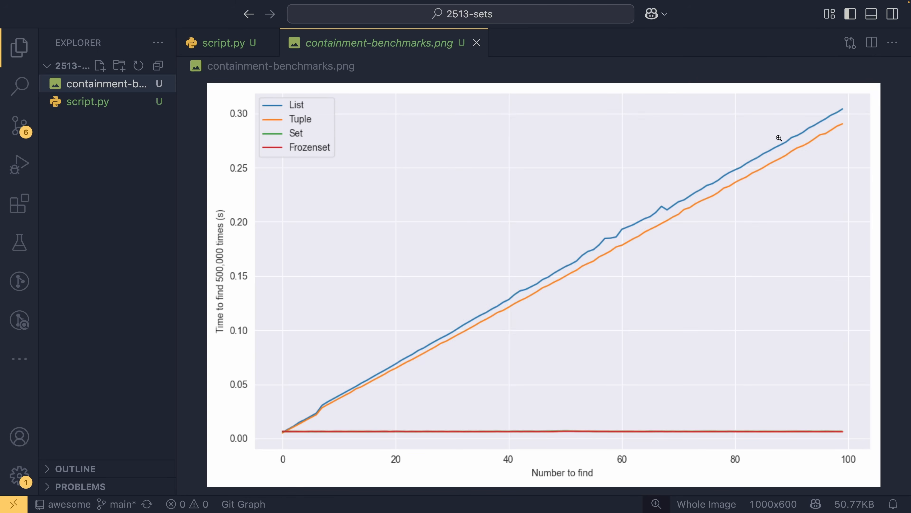
mouse_move(282, 437)
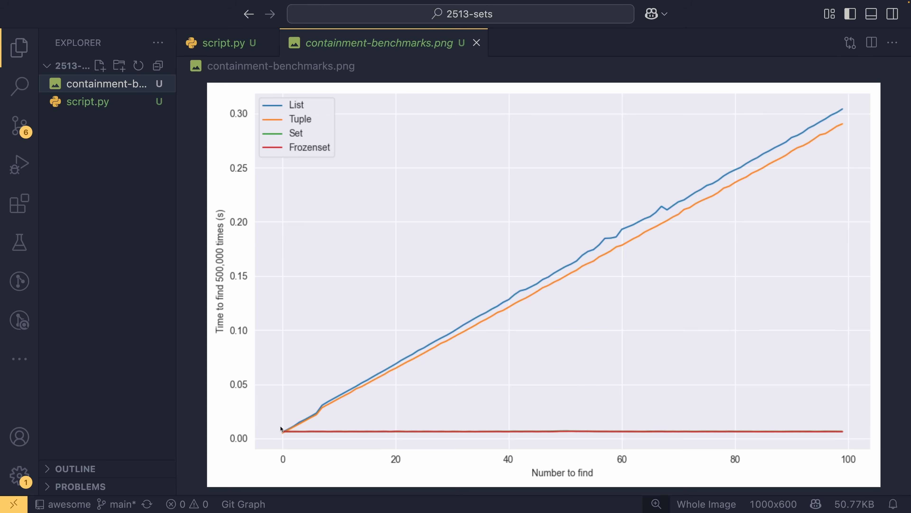
mouse_move(387, 373)
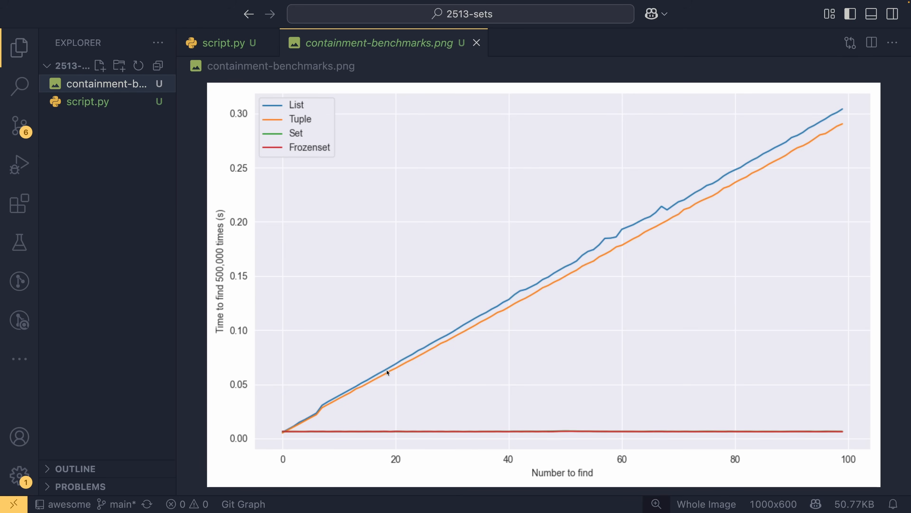
mouse_move(541, 289)
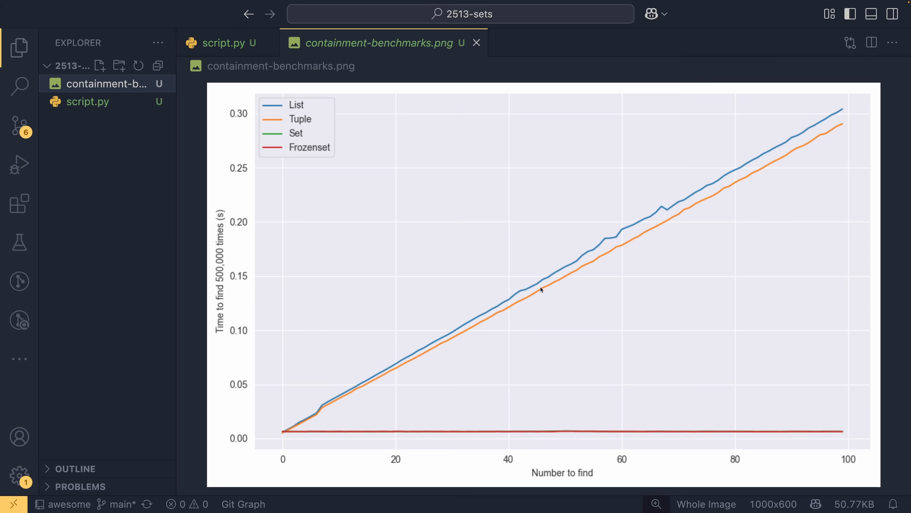
mouse_move(712, 190)
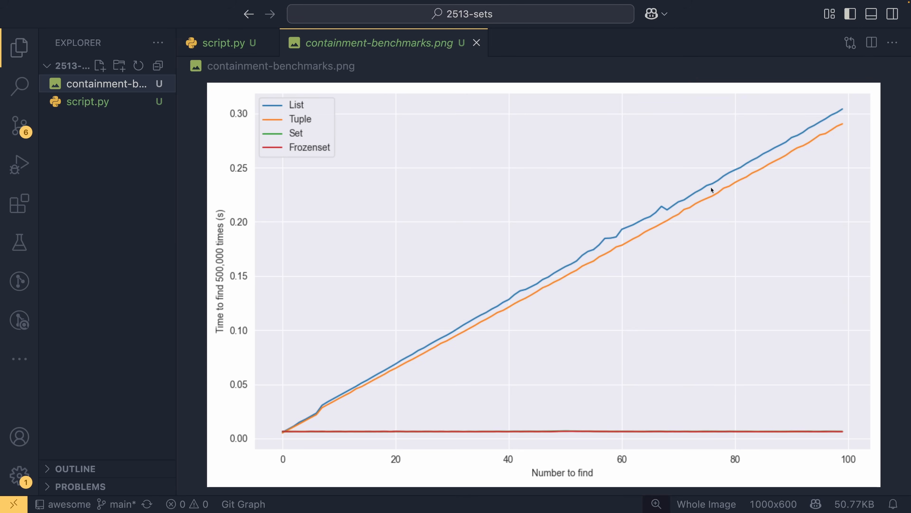
mouse_move(739, 172)
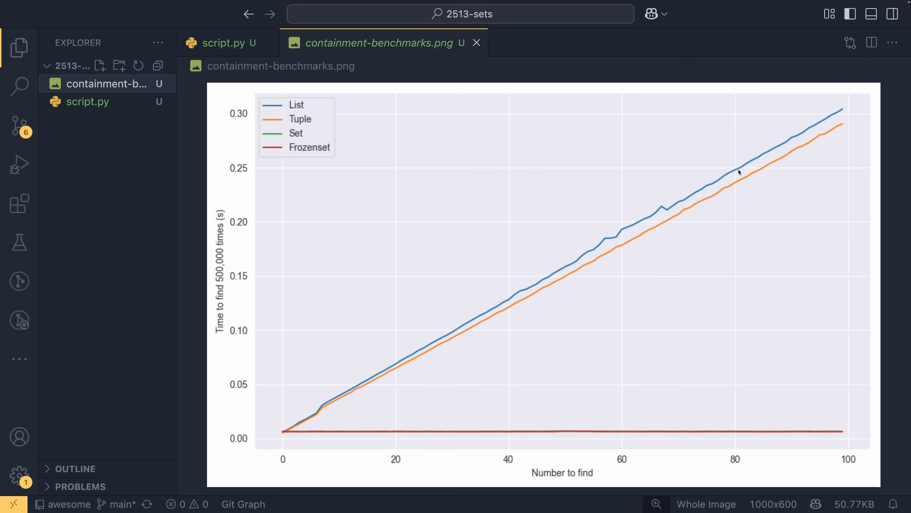
mouse_move(286, 434)
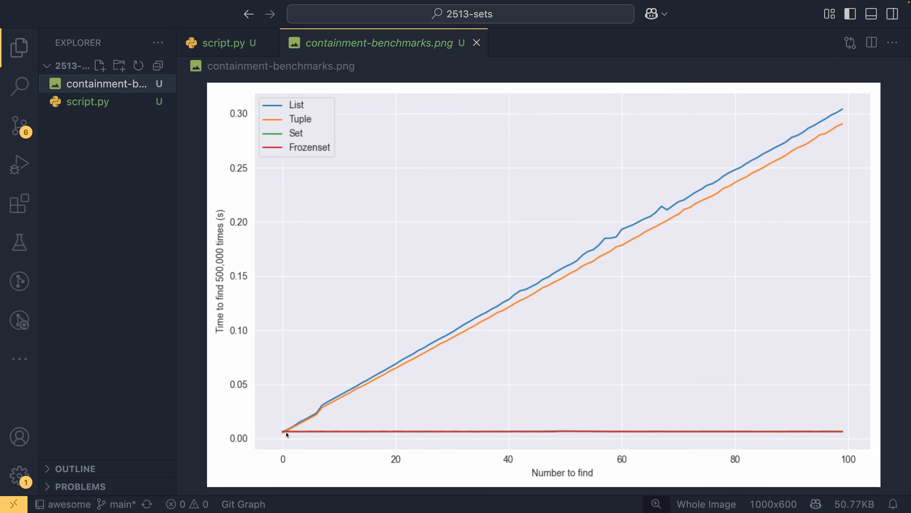
mouse_move(680, 431)
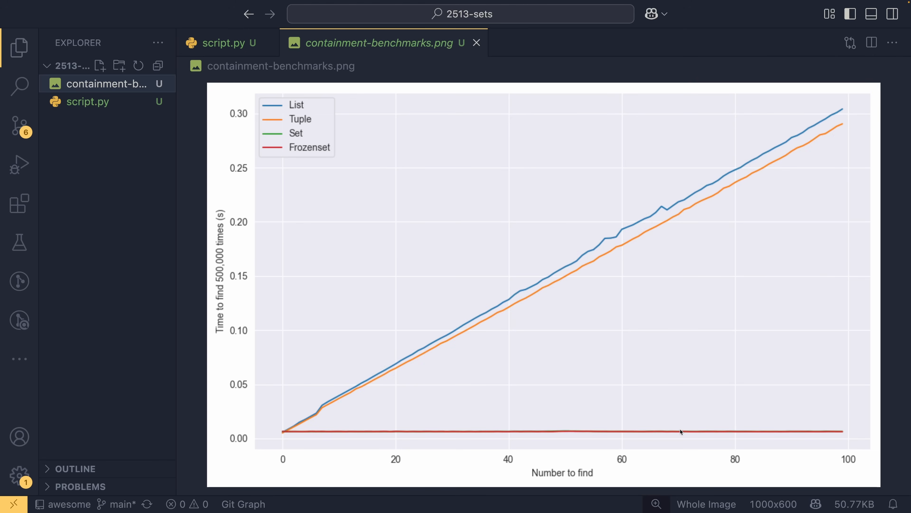